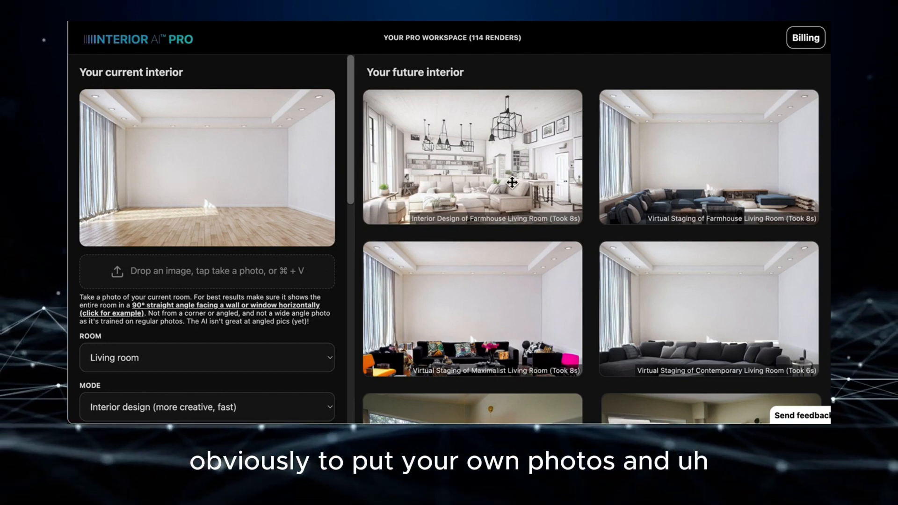
mouse_move(247, 270)
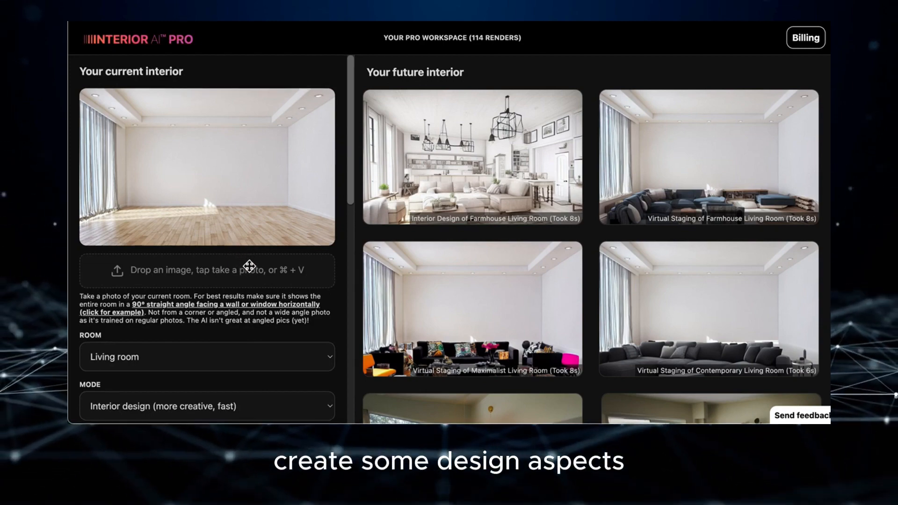
Keep Living room as the room type and Interior design as the rendering mode.
click(206, 357)
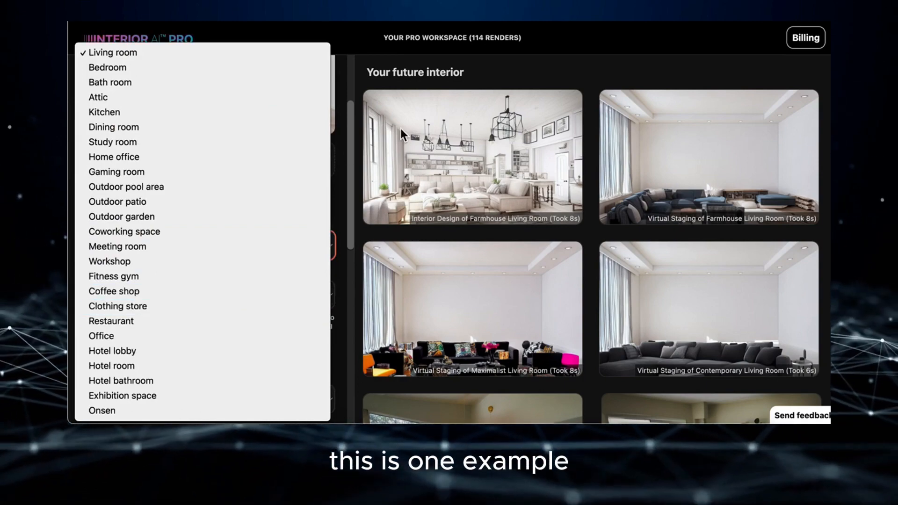
click(112, 52)
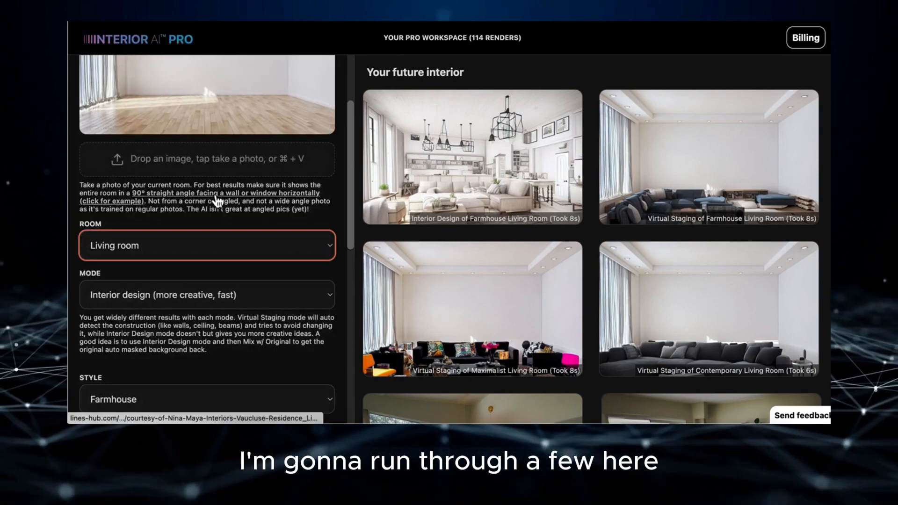
scroll(down, 3)
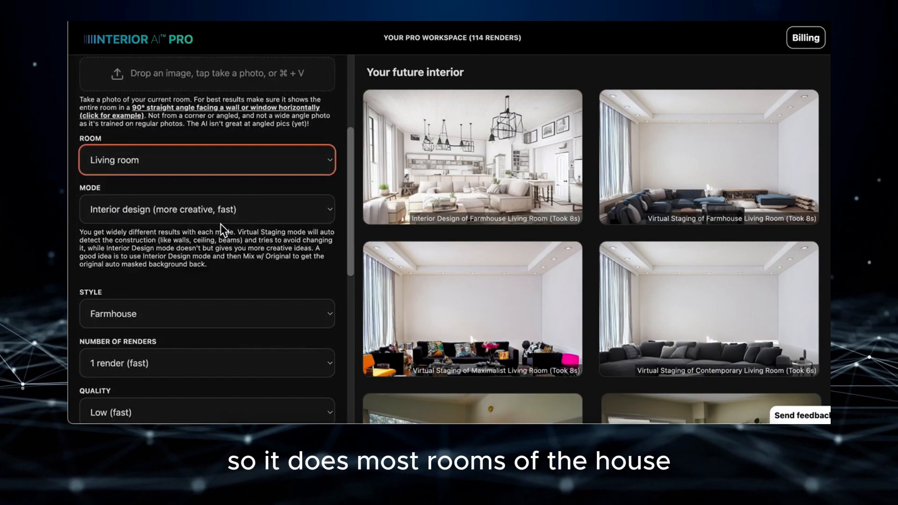
scroll(down, 3)
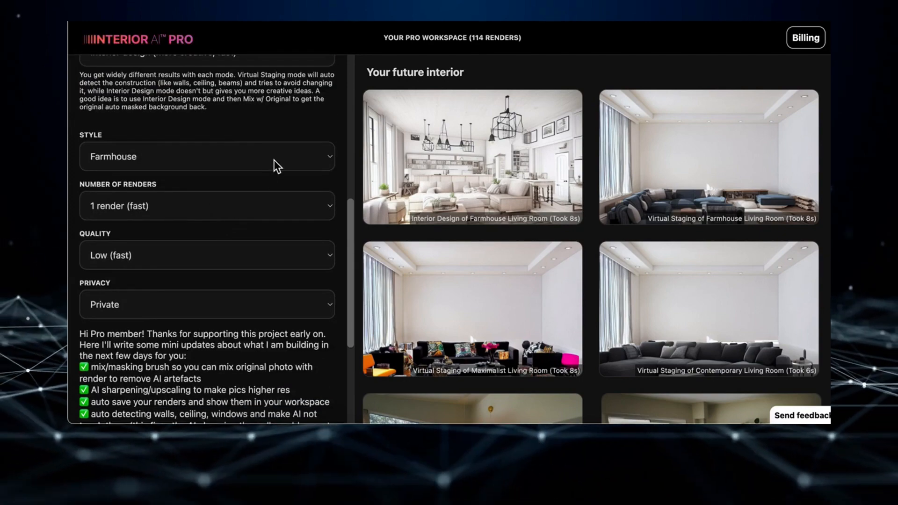
click(206, 157)
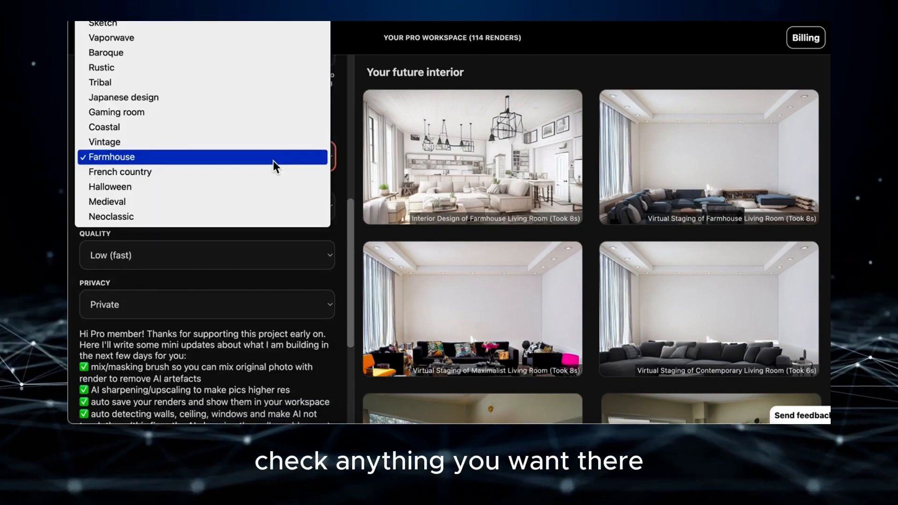
scroll(up, 3)
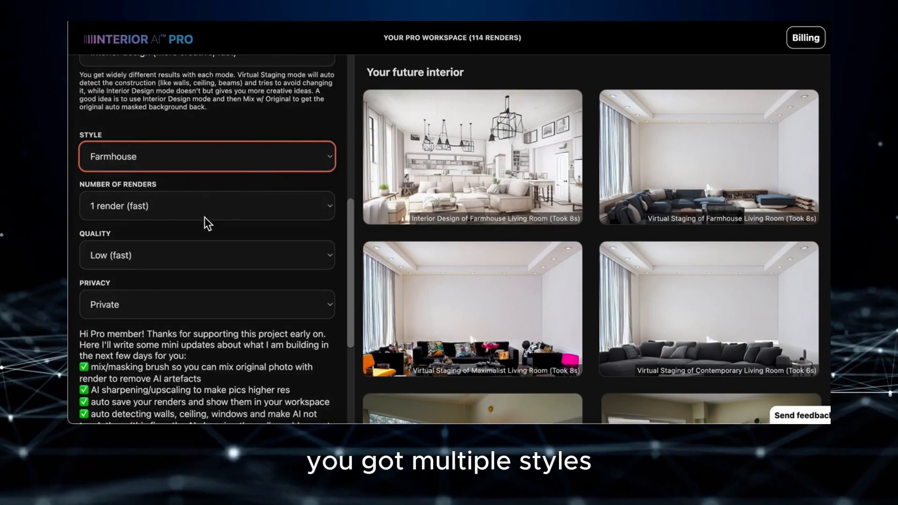
scroll(up, 3)
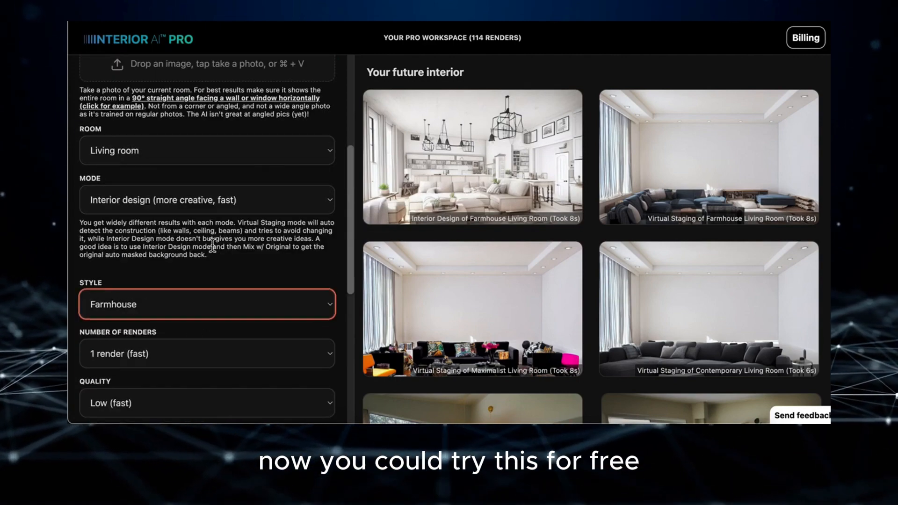
click(207, 200)
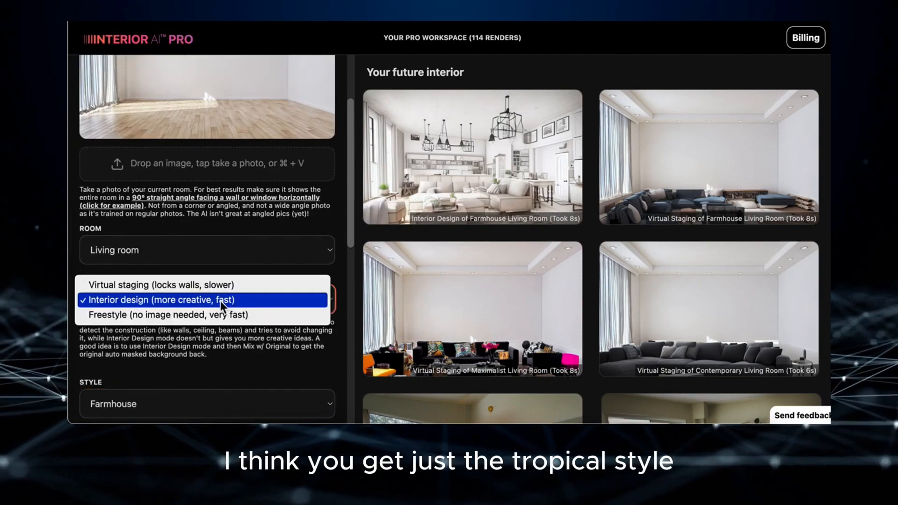
mouse_move(207, 285)
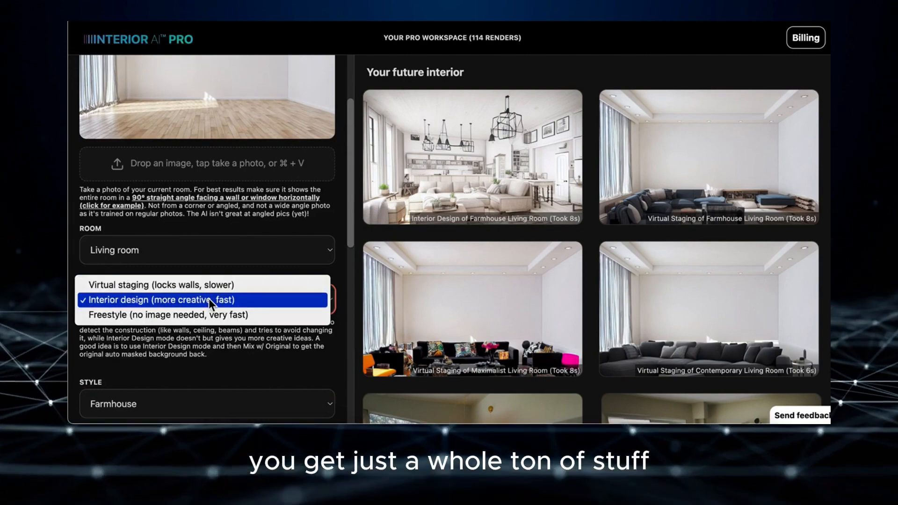
click(206, 299)
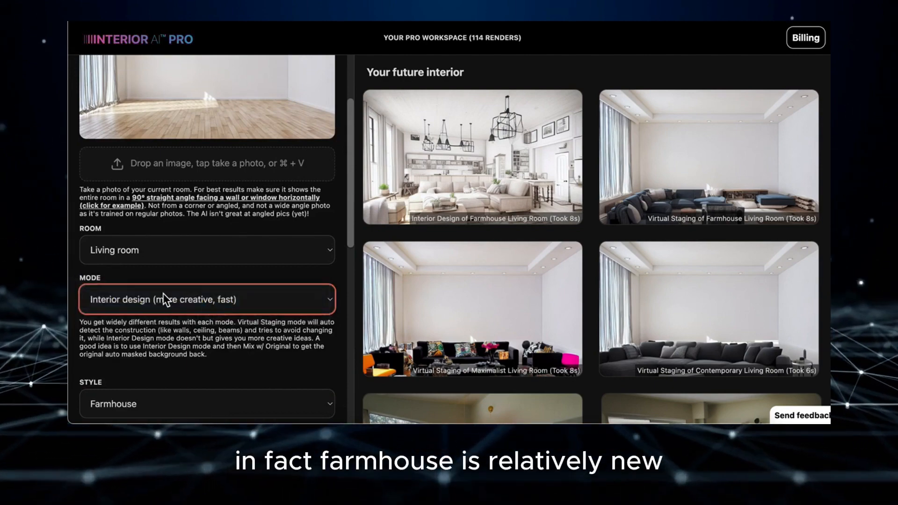
Scroll through the workspace and select an existing render in the gallery.
scroll(down, 3)
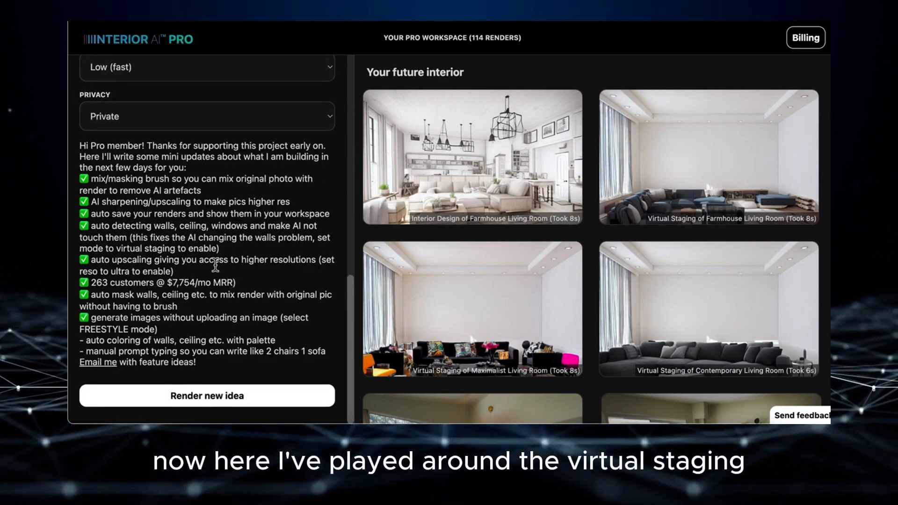
scroll(up, 3)
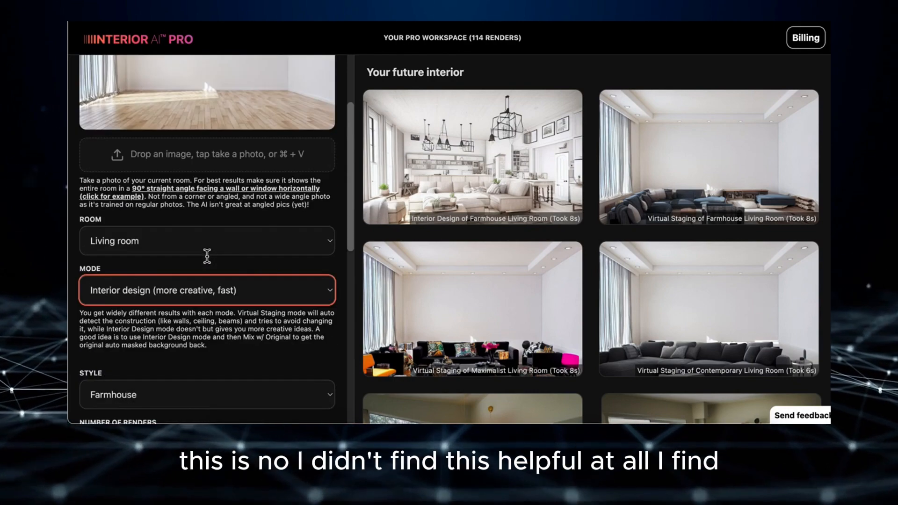
scroll(up, 3)
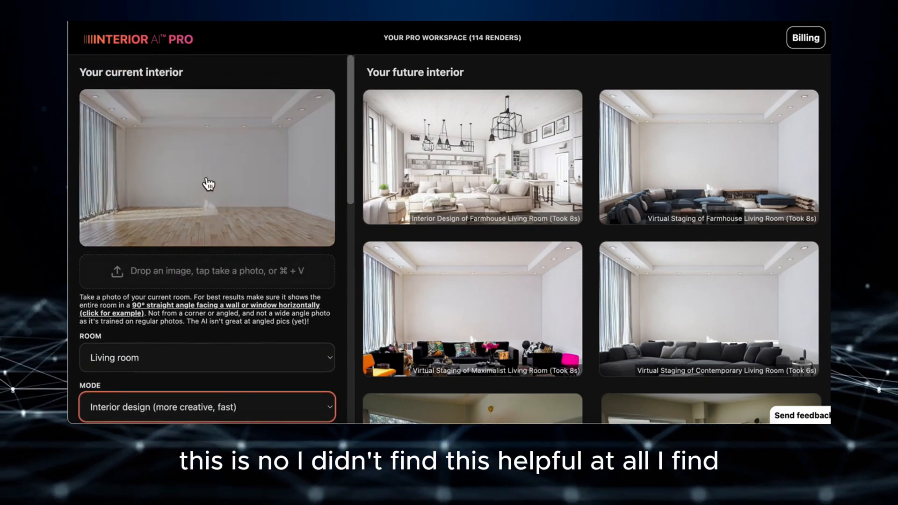
mouse_move(265, 171)
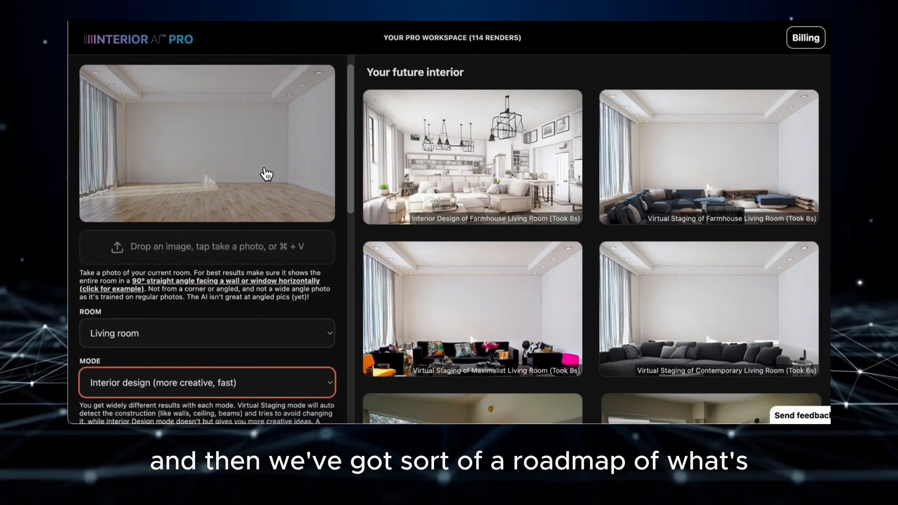
scroll(down, 3)
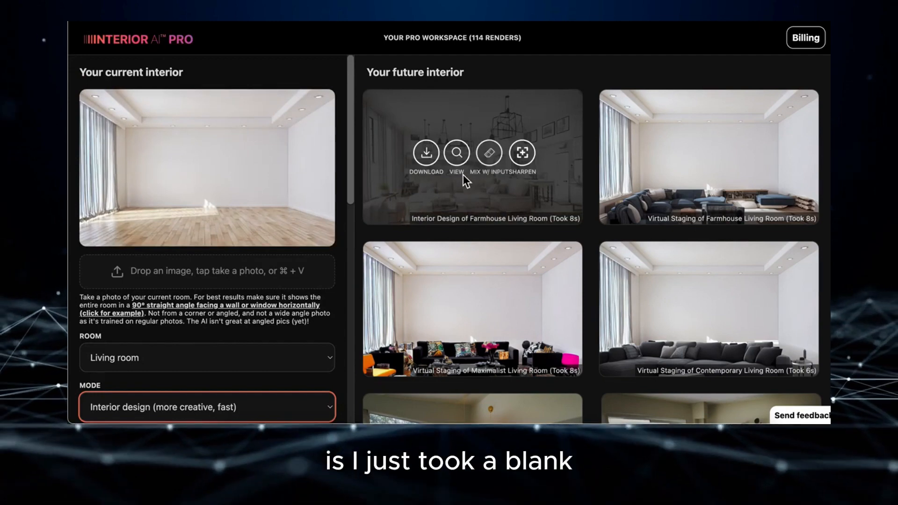
click(456, 153)
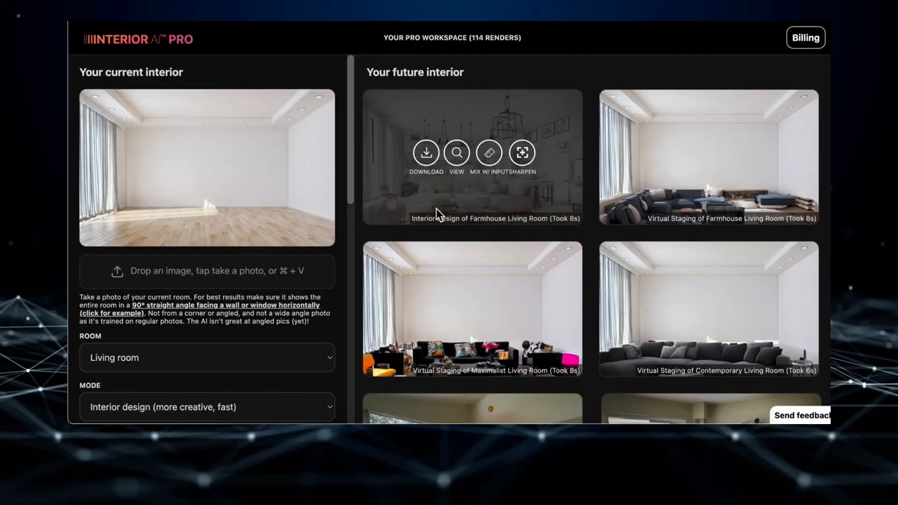
scroll(down, 3)
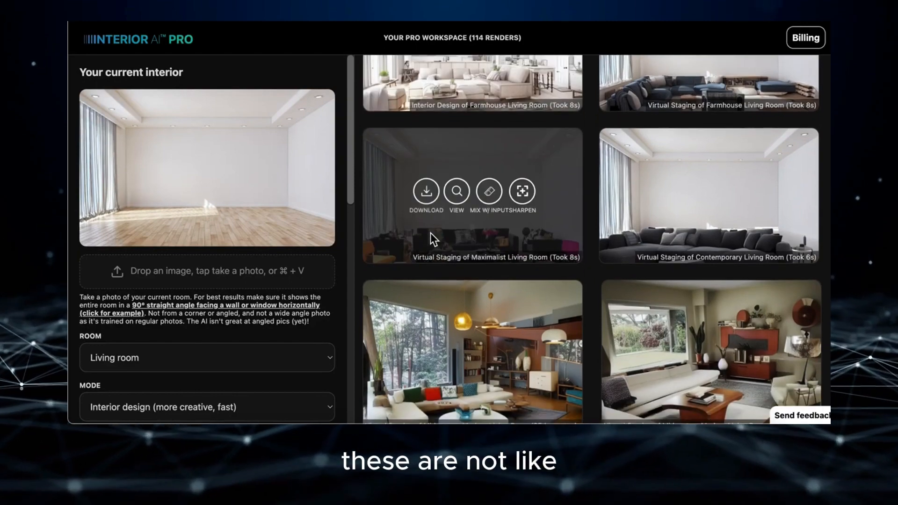
scroll(down, 3)
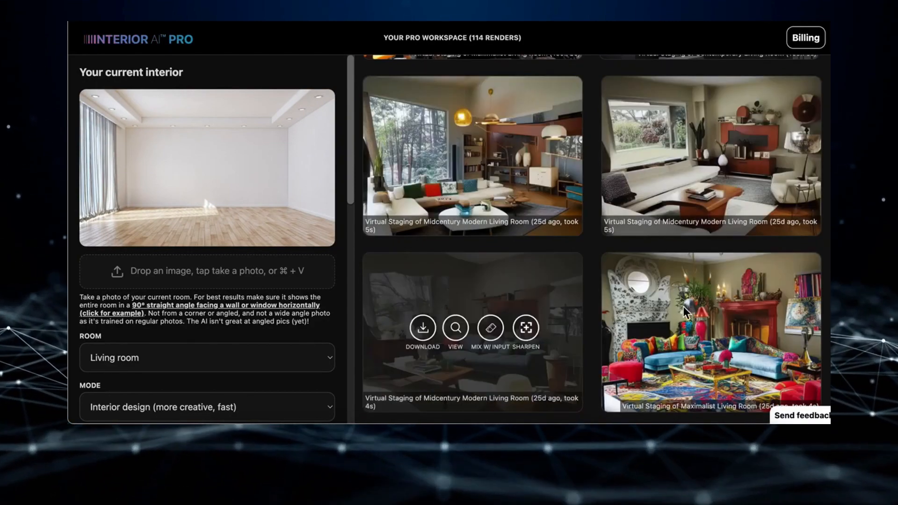
mouse_move(594, 163)
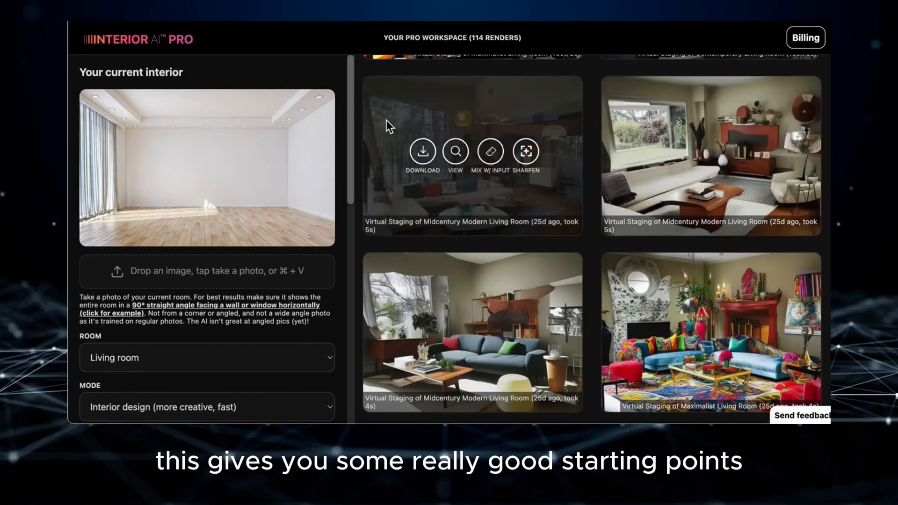
mouse_move(365, 147)
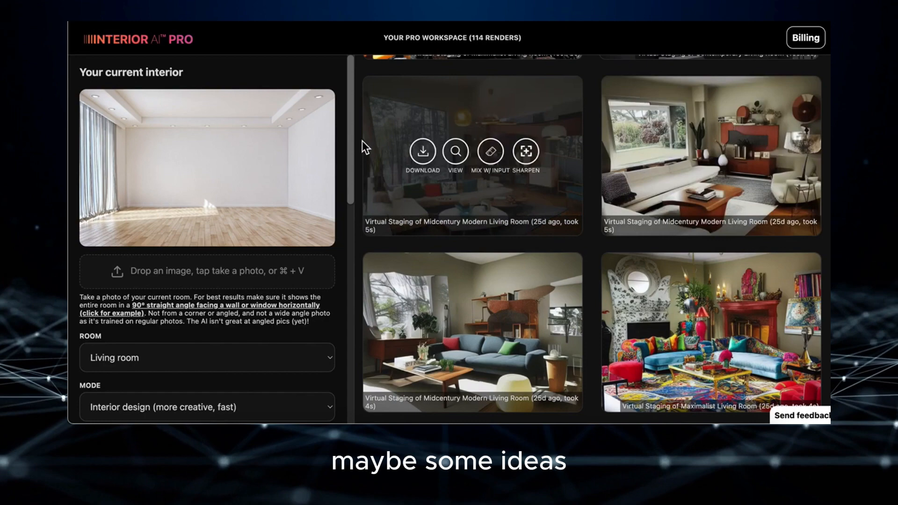
mouse_move(423, 154)
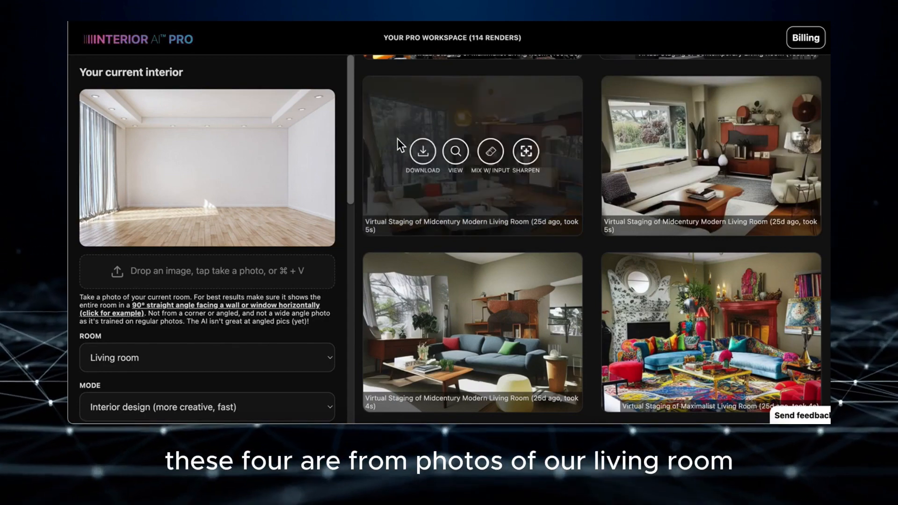
mouse_move(273, 257)
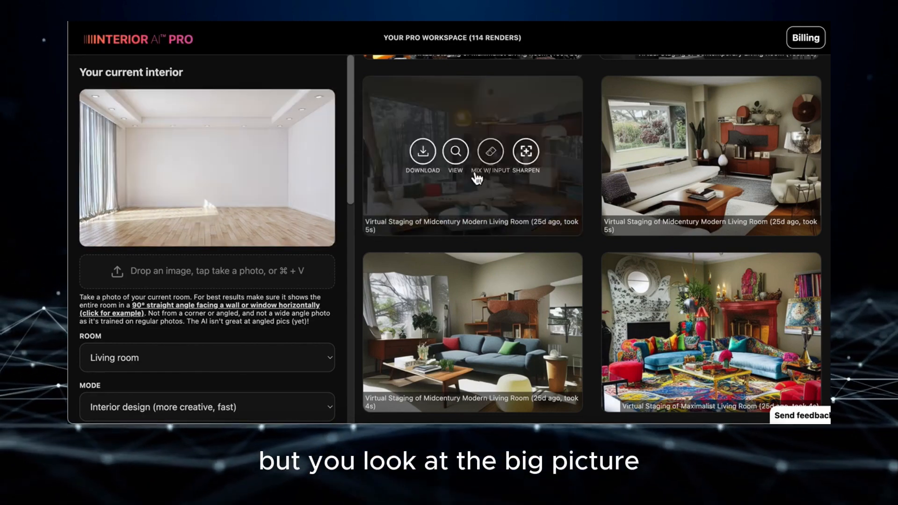
mouse_move(739, 213)
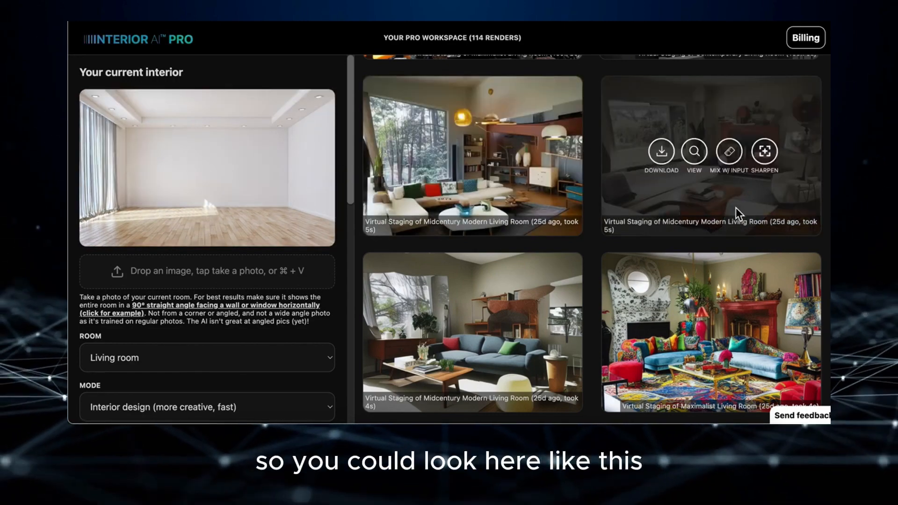
mouse_move(404, 211)
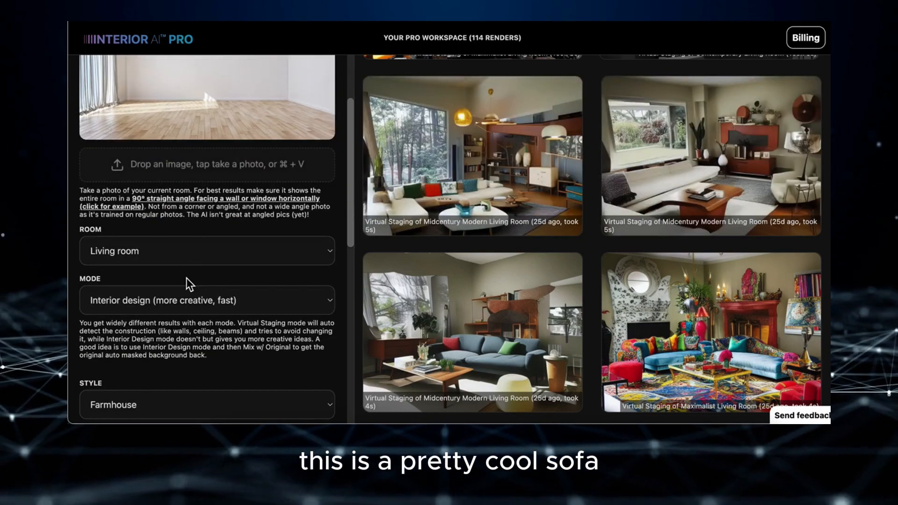
Generate a new living room render with the current settings.
scroll(down, 3)
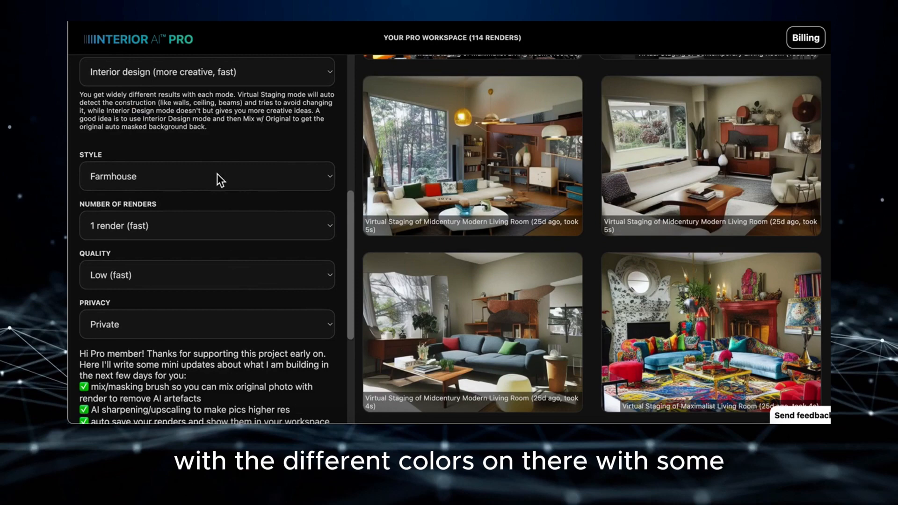
scroll(down, 3)
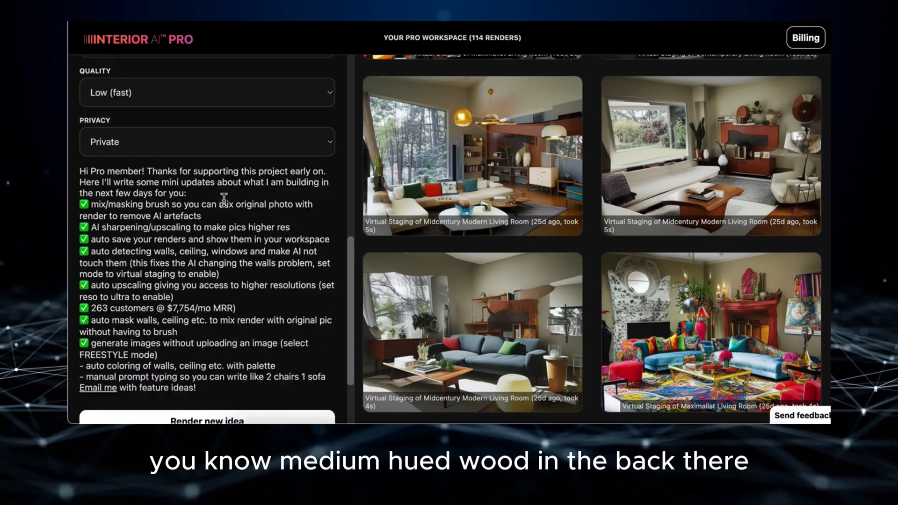
click(207, 421)
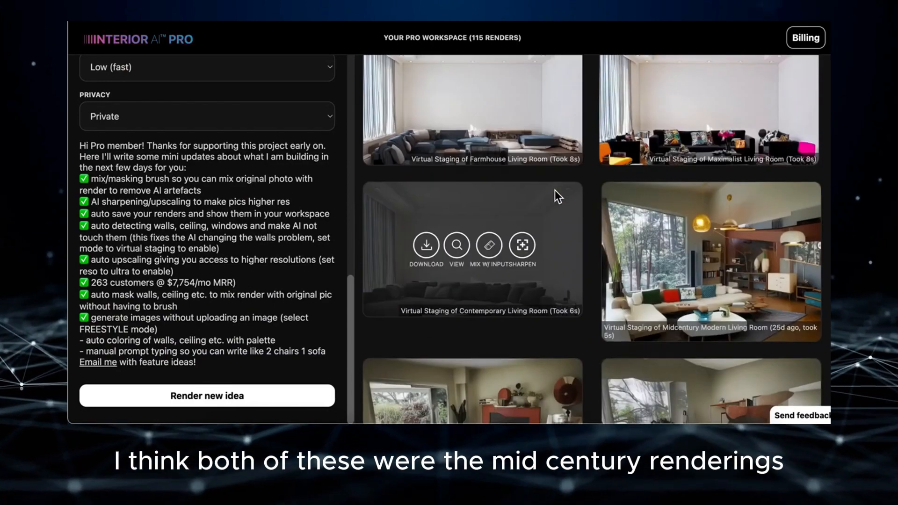
scroll(down, 3)
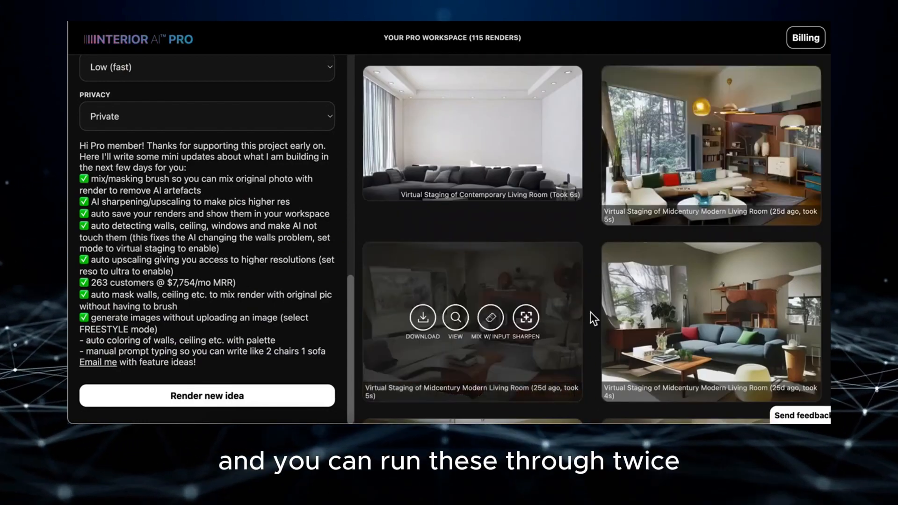
scroll(down, 3)
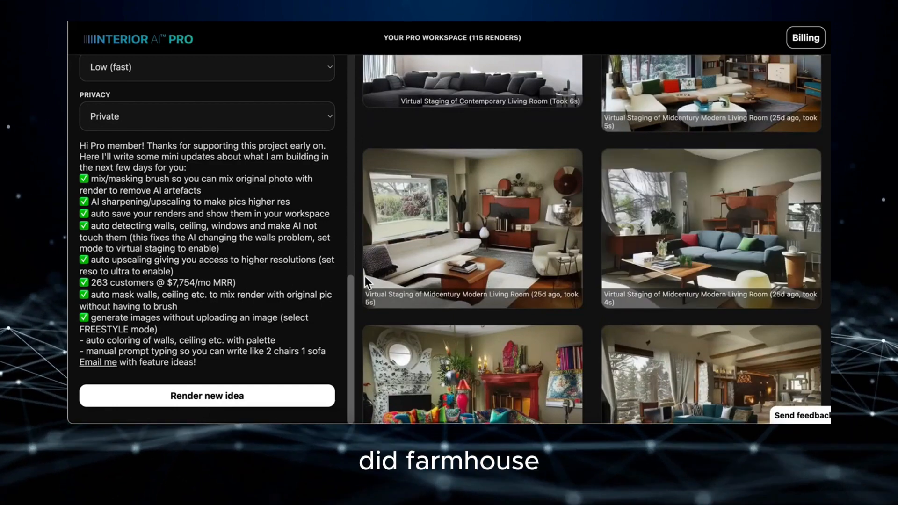
scroll(up, 3)
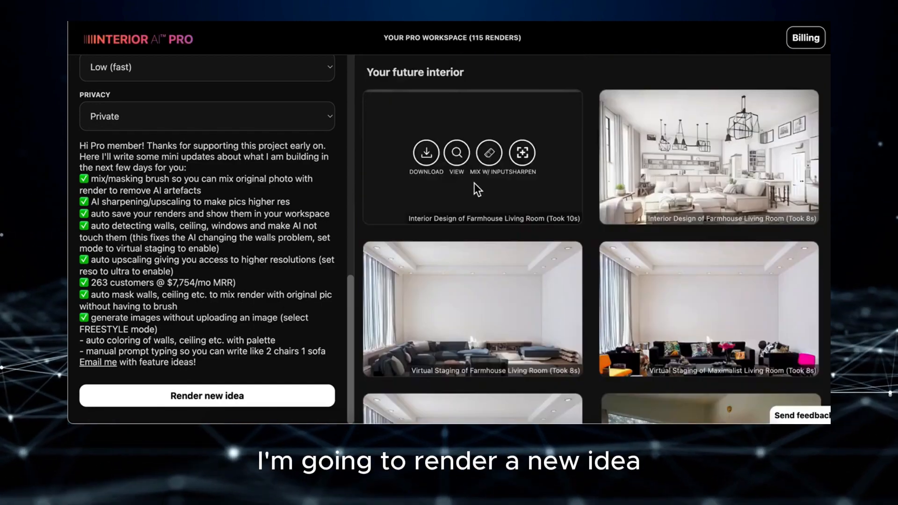
scroll(down, 3)
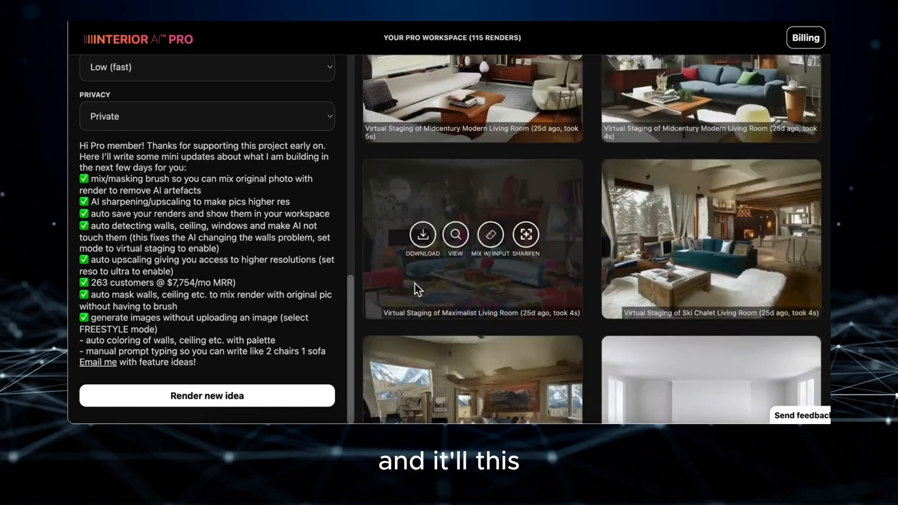
mouse_move(224, 240)
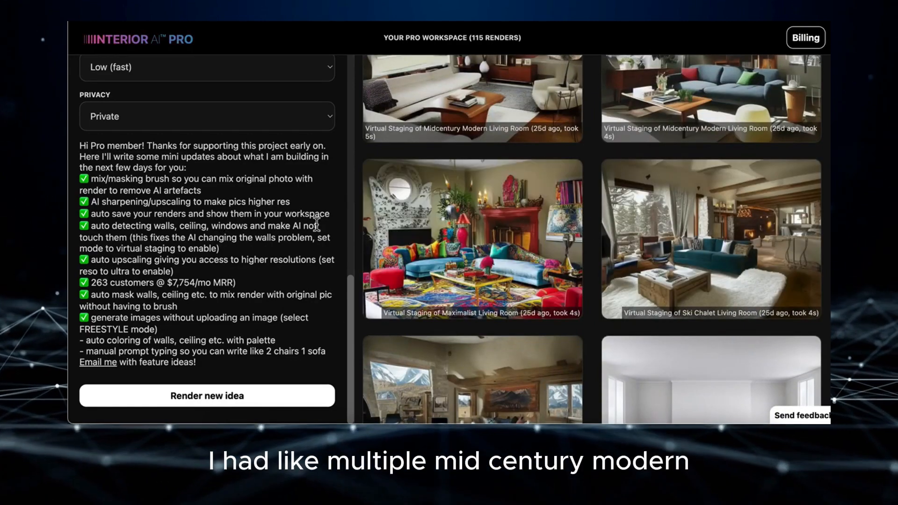
scroll(up, 3)
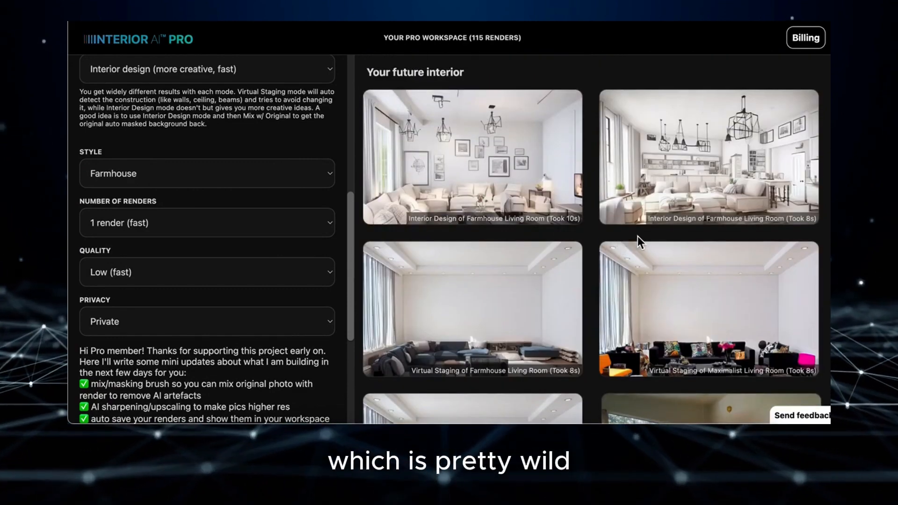
Select a render in the gallery and scroll back through the panel.
click(472, 158)
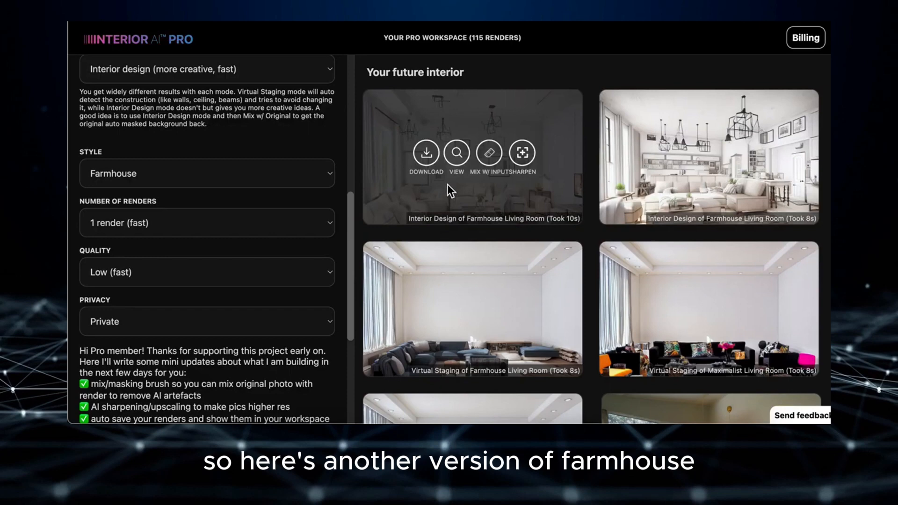
mouse_move(344, 179)
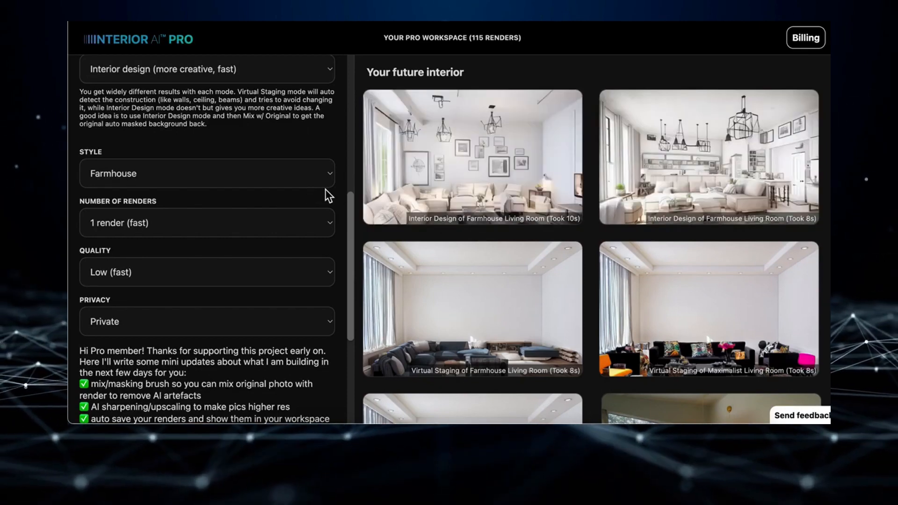
scroll(down, 3)
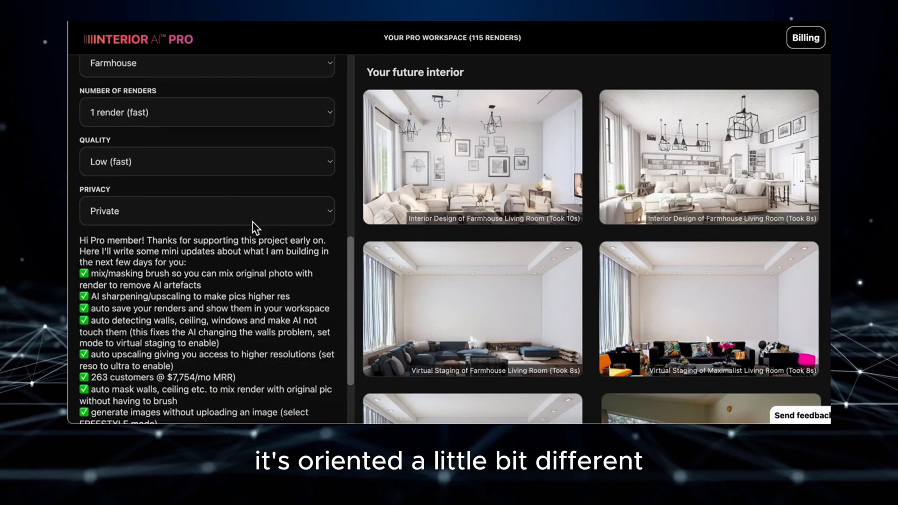
scroll(up, 3)
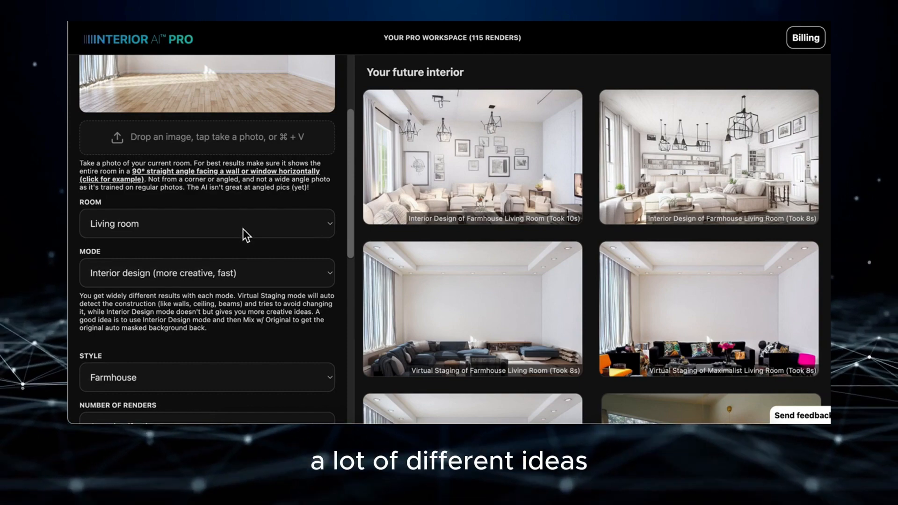
mouse_move(225, 242)
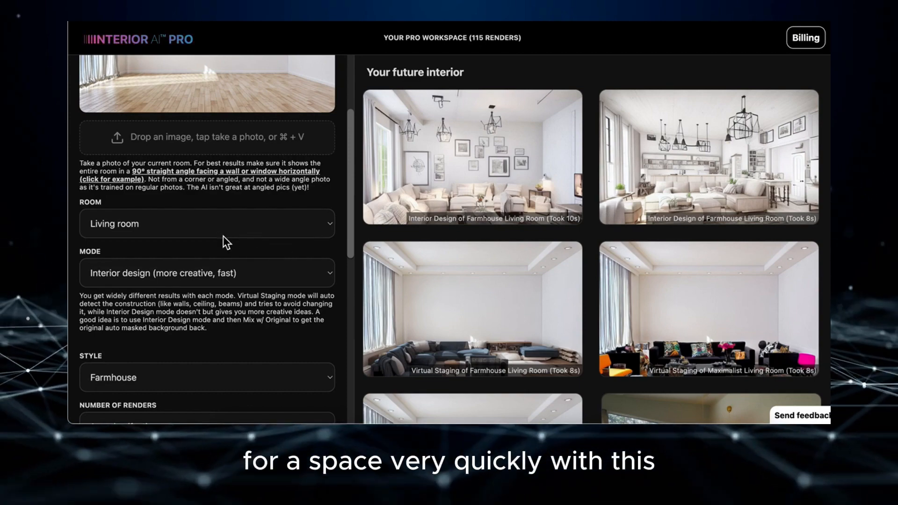
scroll(up, 3)
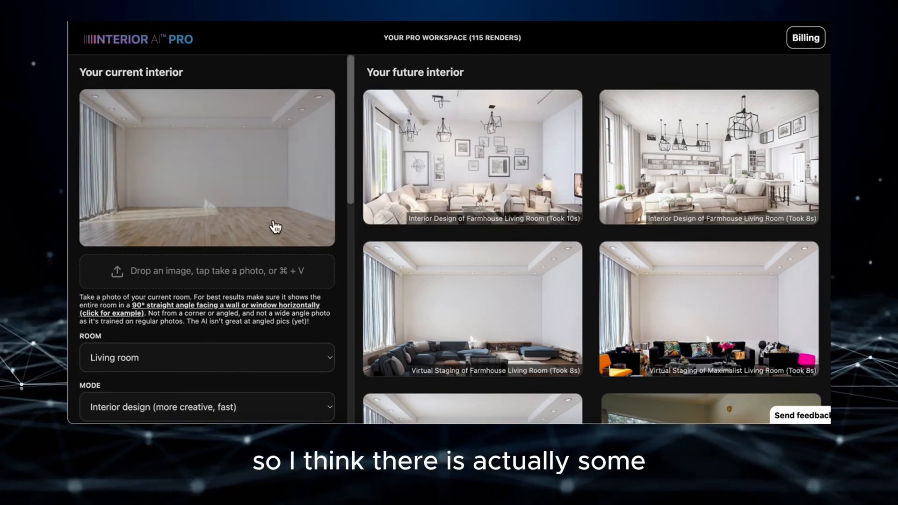
scroll(down, 3)
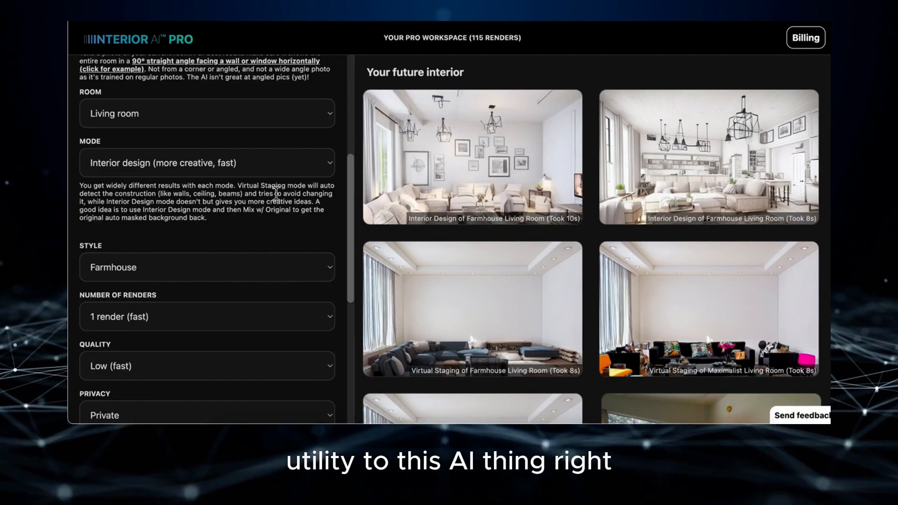
scroll(down, 3)
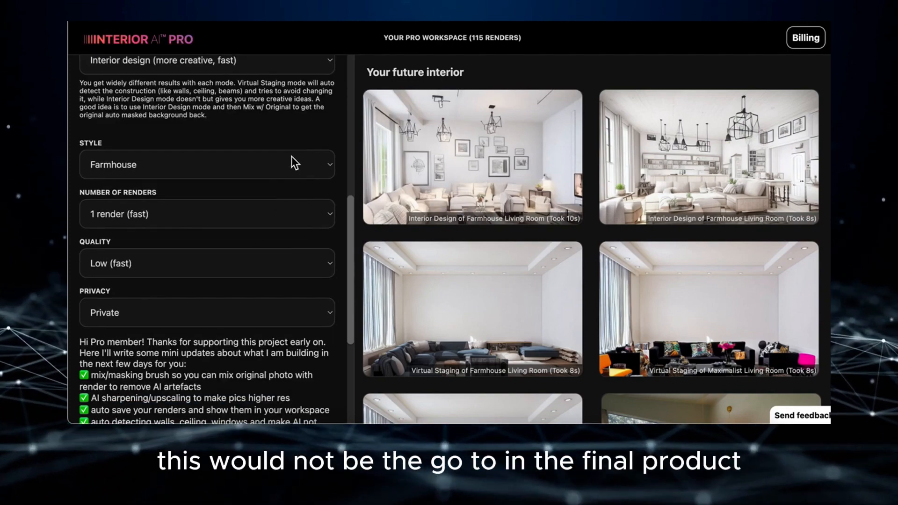
Switch the design style to Contemporary and view the new Contemporary render enlarged.
click(207, 164)
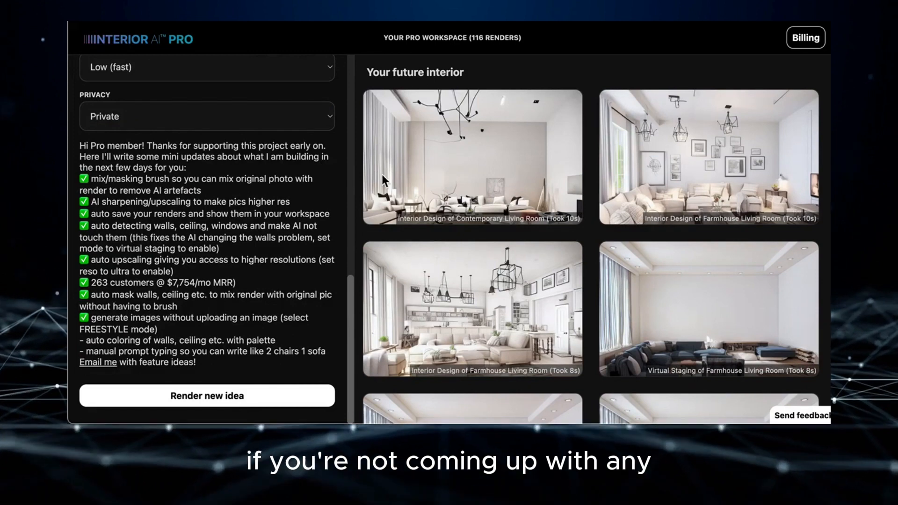
click(472, 158)
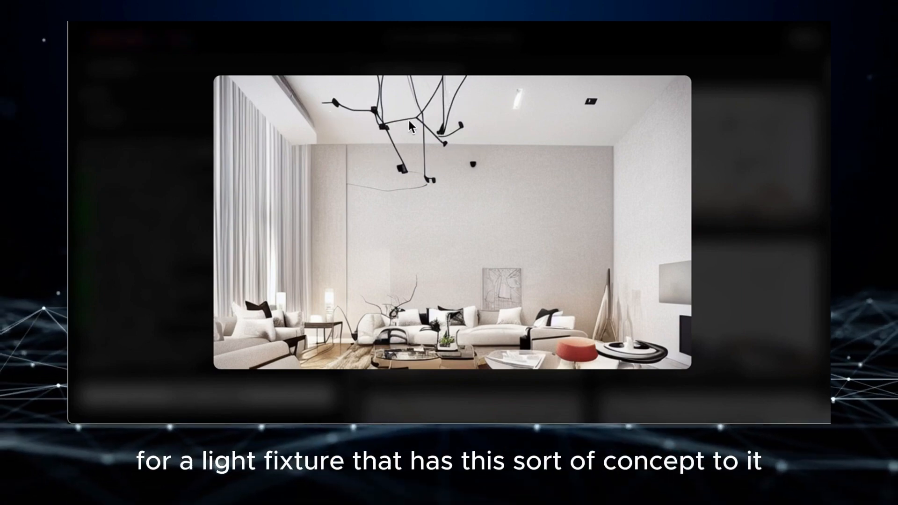
mouse_move(286, 150)
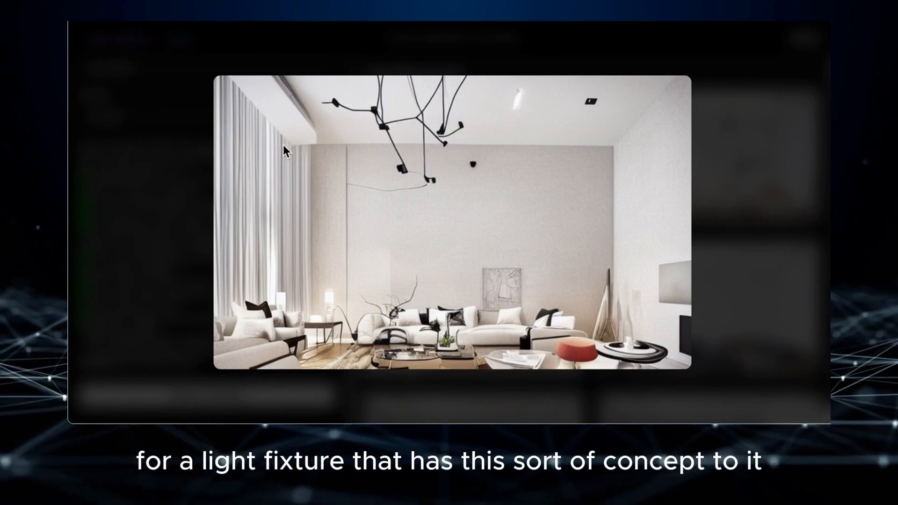
mouse_move(401, 364)
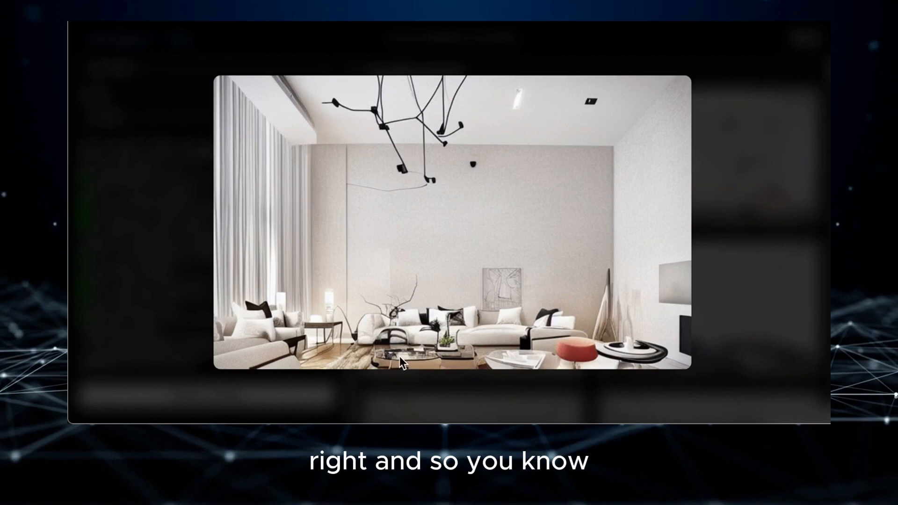
mouse_move(191, 202)
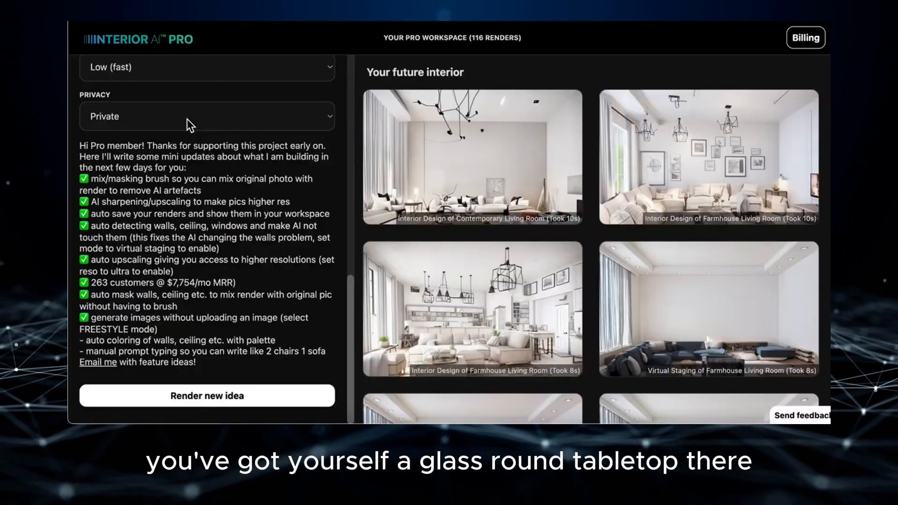
scroll(up, 3)
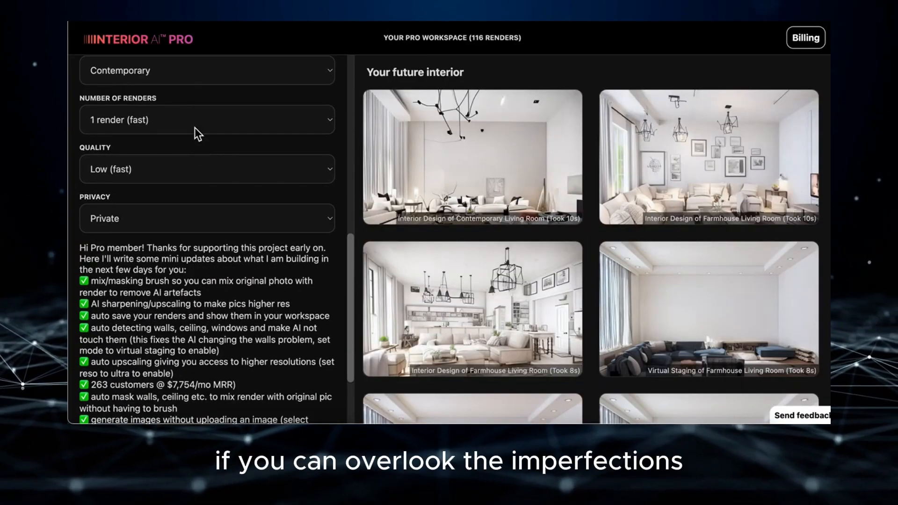
click(206, 71)
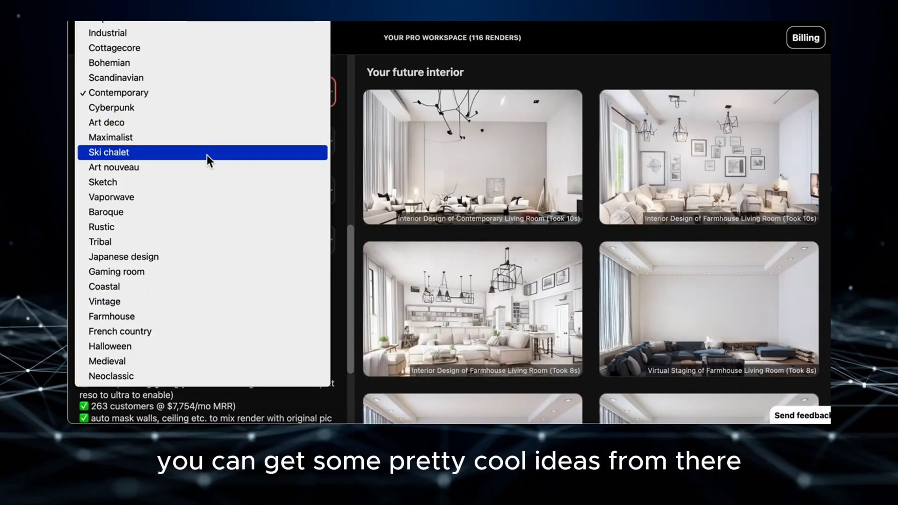
mouse_move(206, 182)
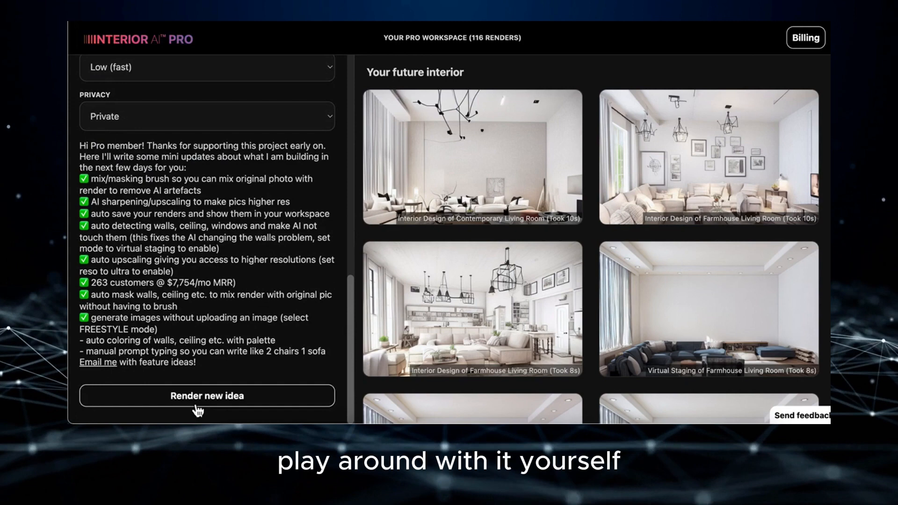
Render a new Ski chalet style living room idea.
click(206, 395)
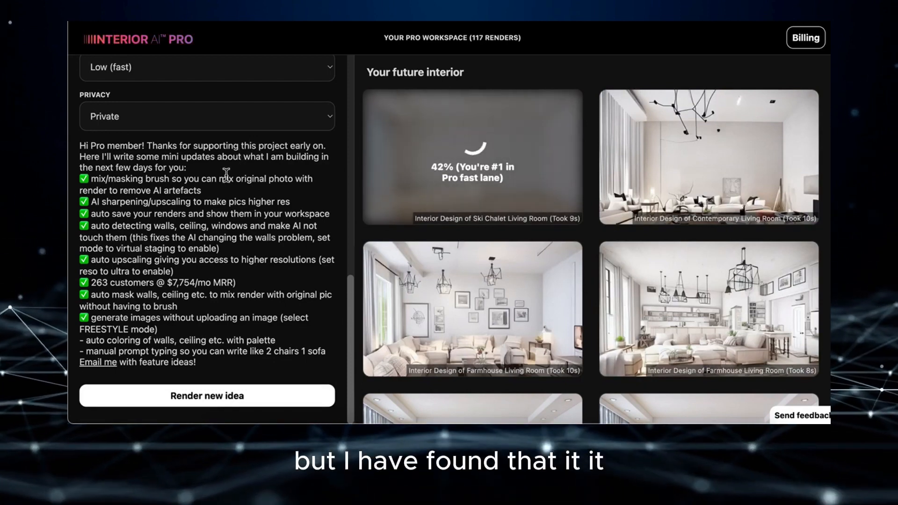
mouse_move(484, 167)
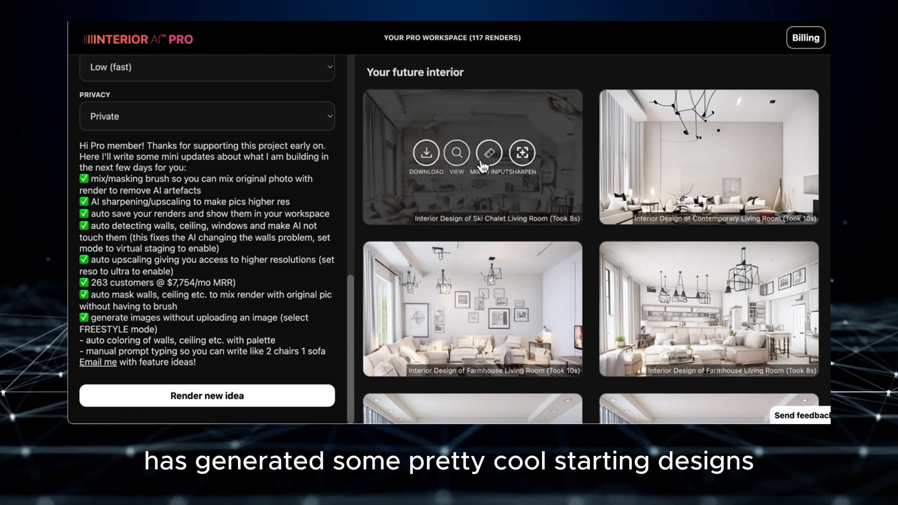
click(456, 153)
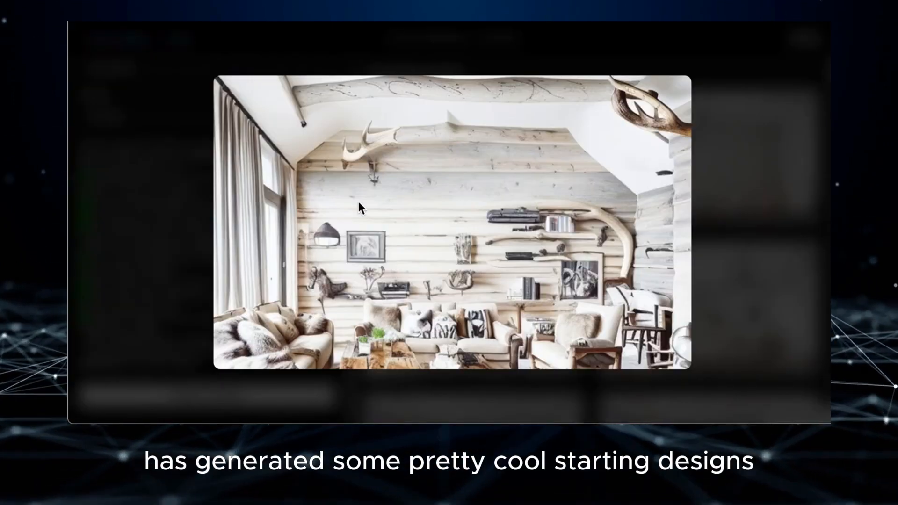
mouse_move(490, 168)
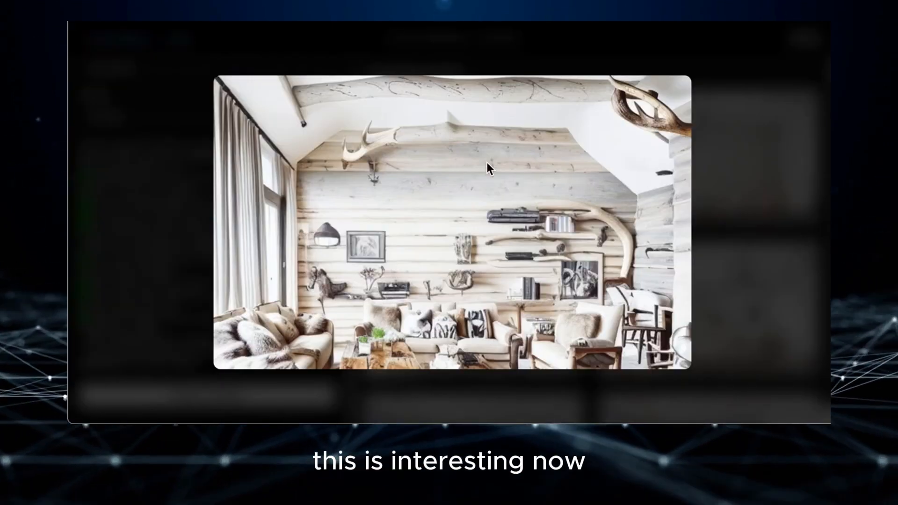
mouse_move(368, 97)
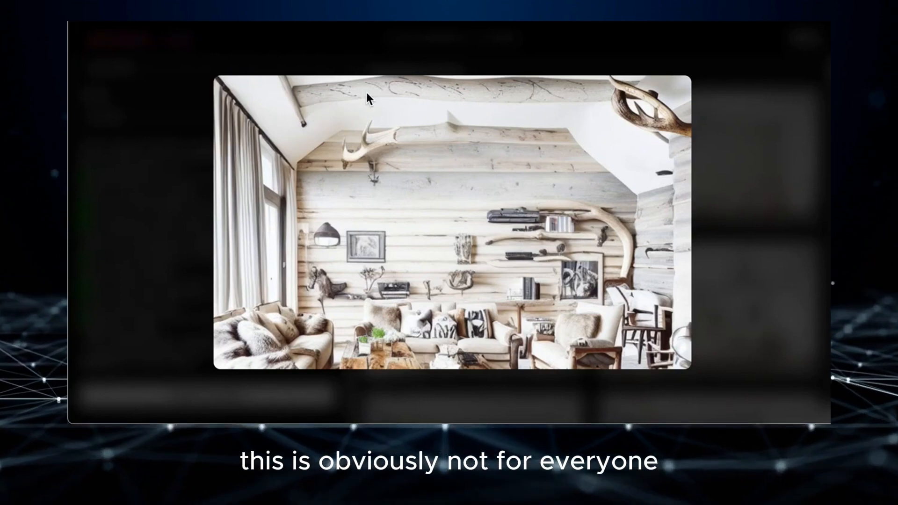
mouse_move(458, 112)
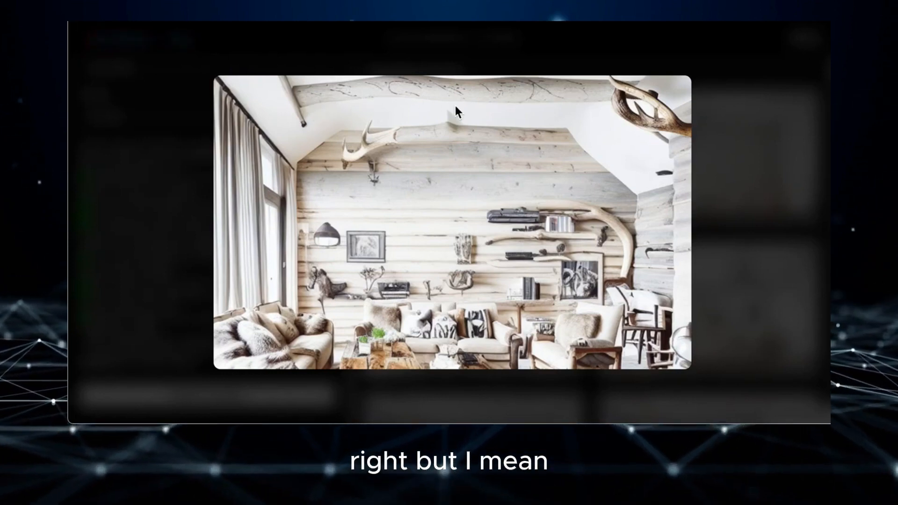
mouse_move(603, 168)
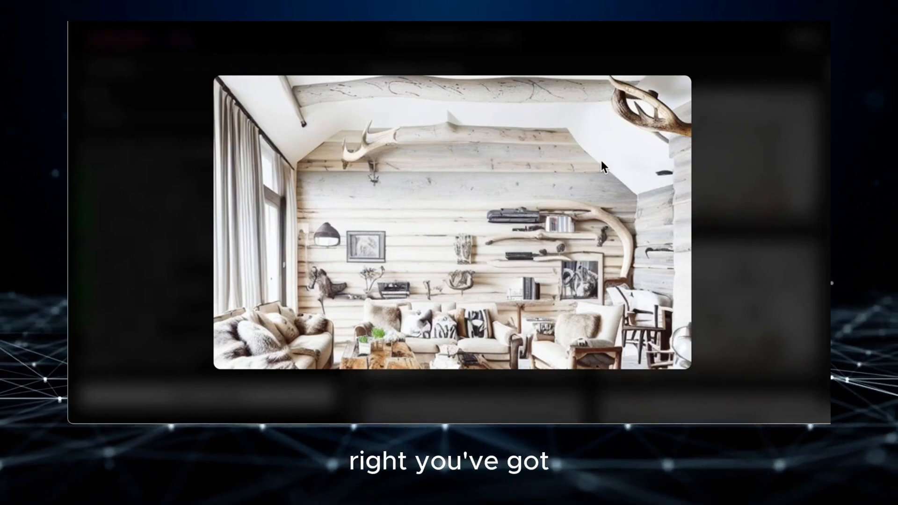
mouse_move(564, 289)
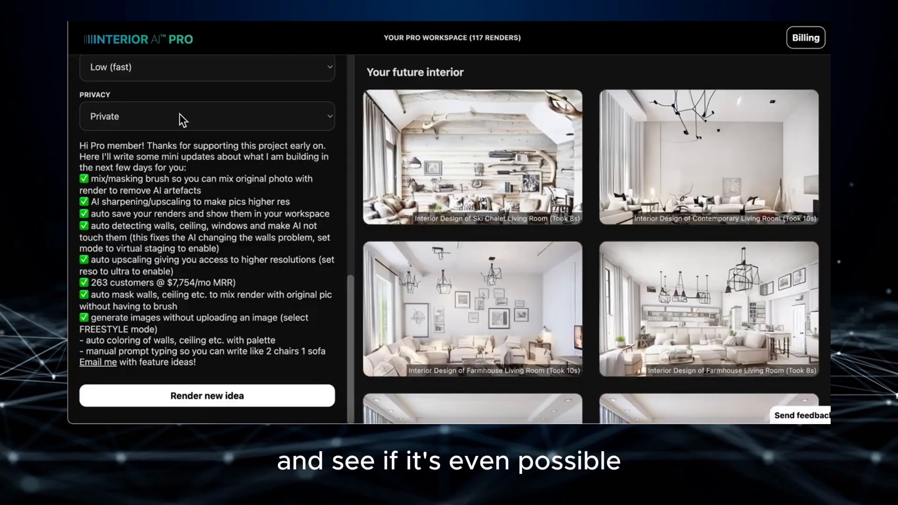
mouse_move(741, 332)
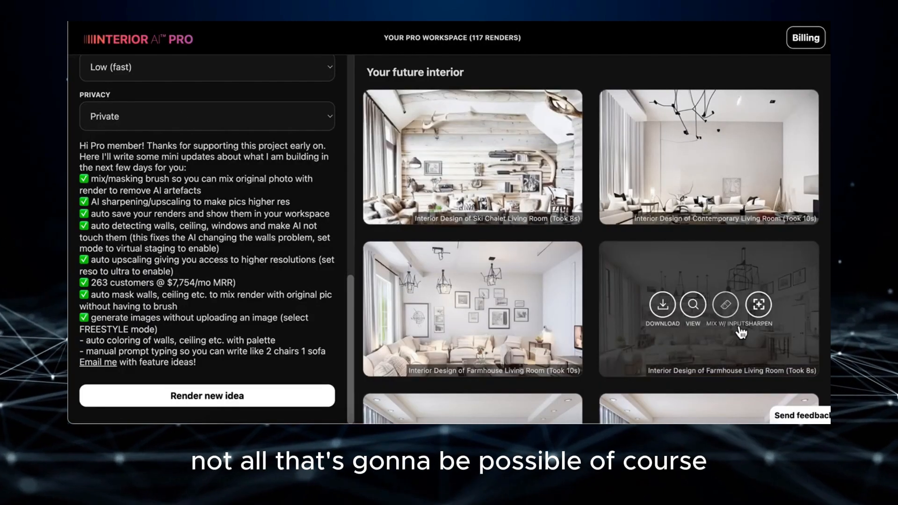
Scroll the left panel toward the current interior upload area.
scroll(down, 3)
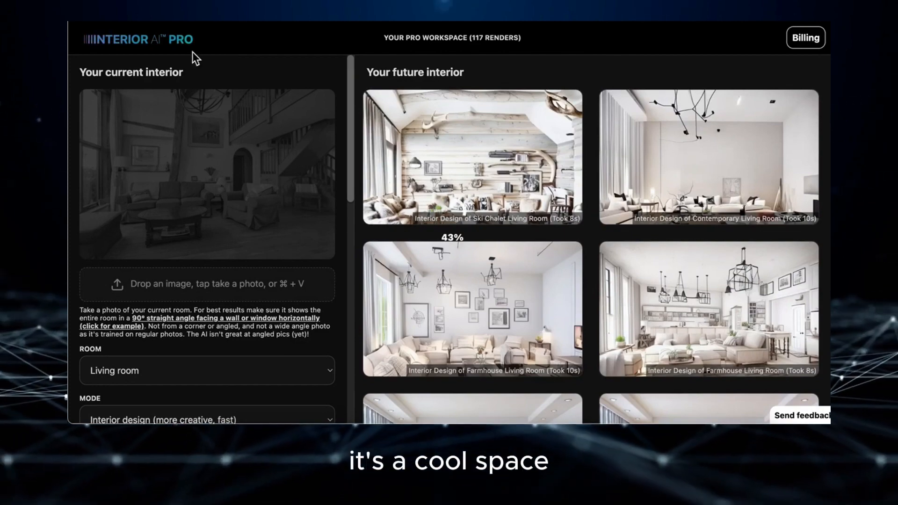
Render another Ski chalet idea from the staircase living room photo.
click(206, 174)
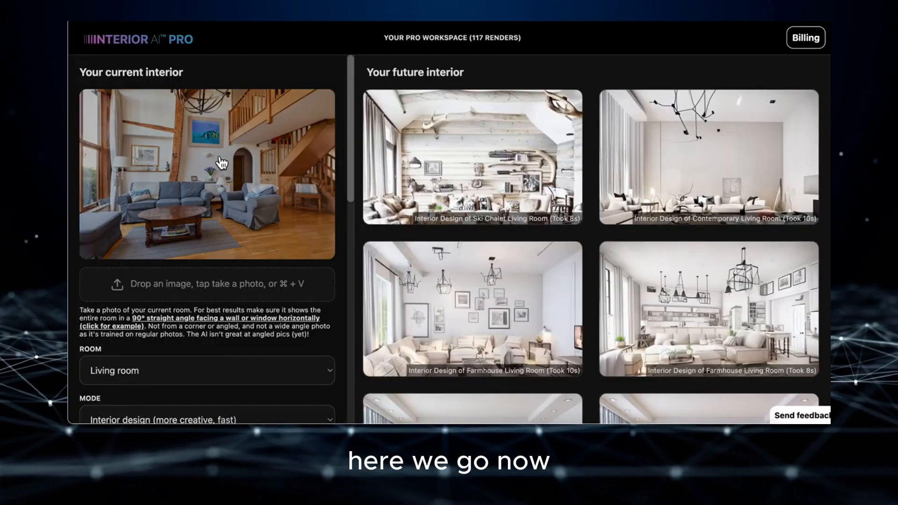
scroll(down, 3)
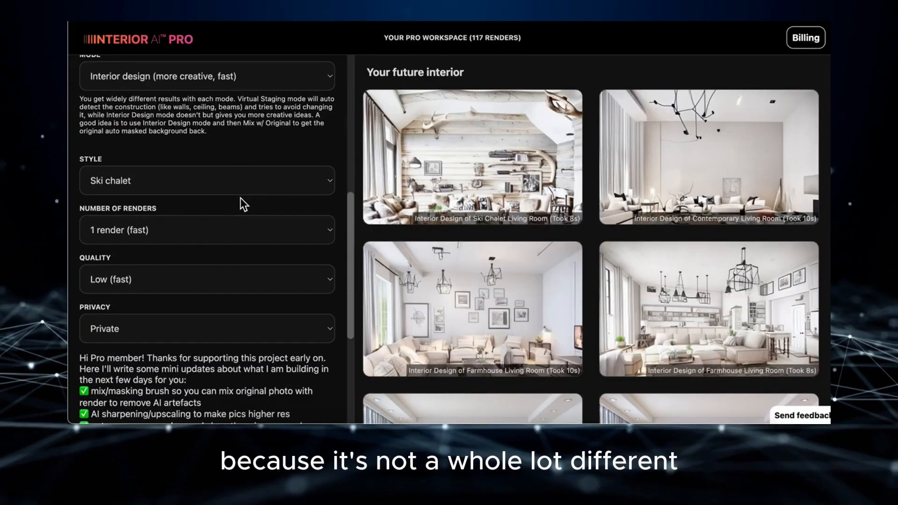
scroll(down, 3)
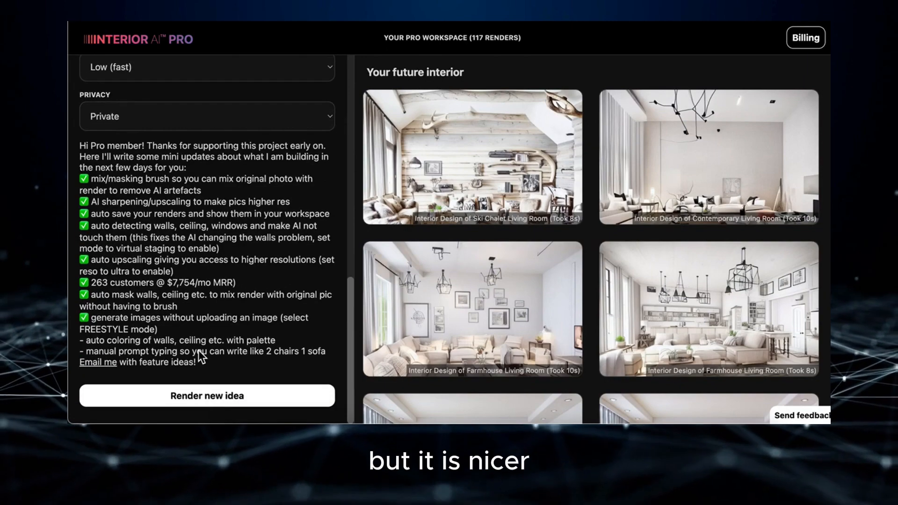
click(207, 396)
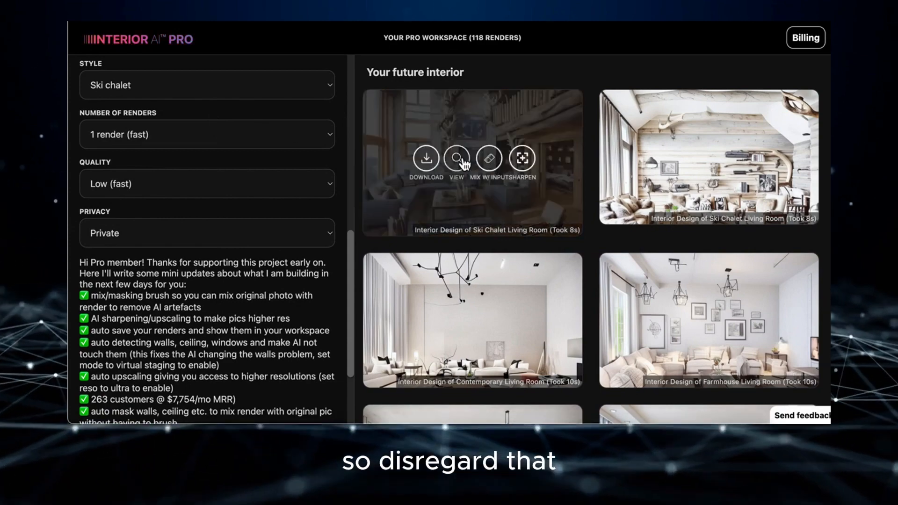
Show the newest stone-wall Ski chalet render full size.
click(457, 158)
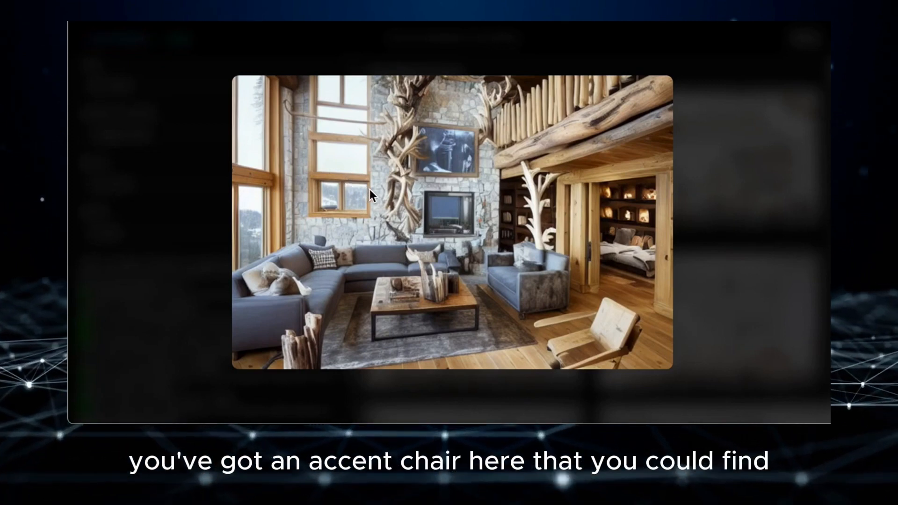
mouse_move(406, 172)
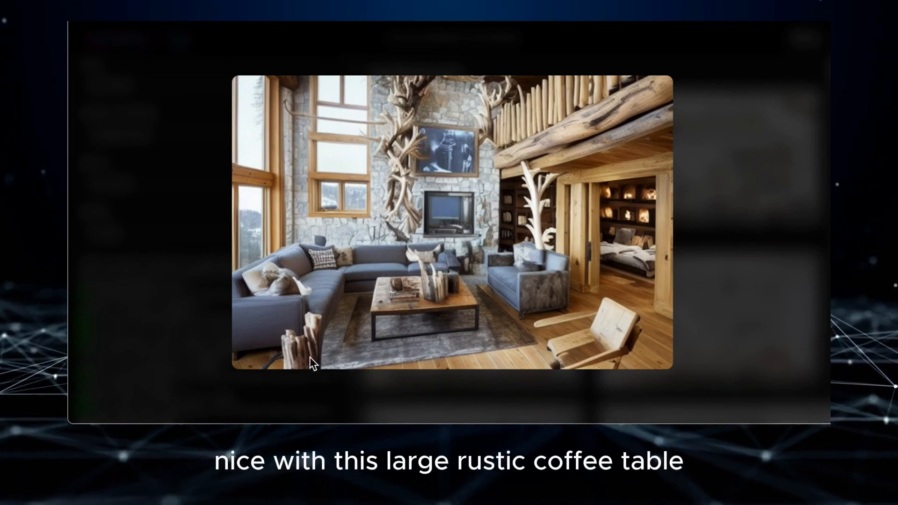
mouse_move(444, 289)
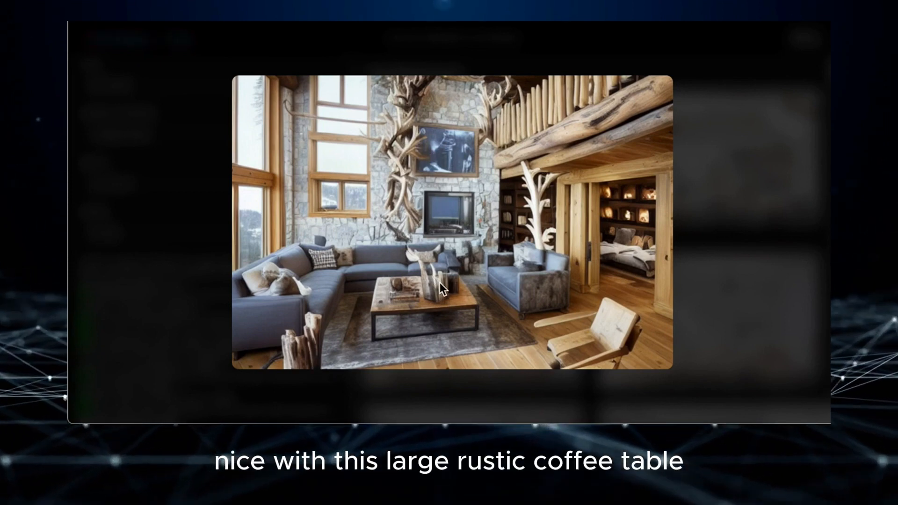
mouse_move(658, 337)
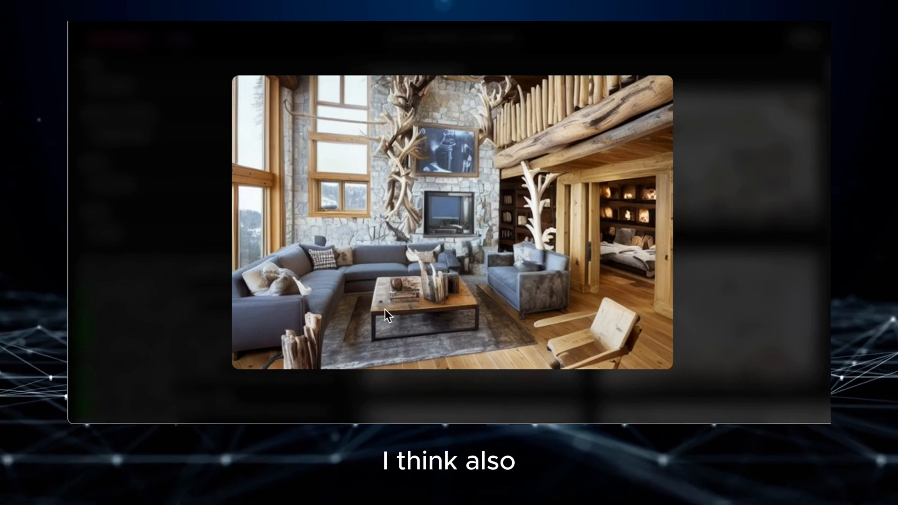
mouse_move(448, 304)
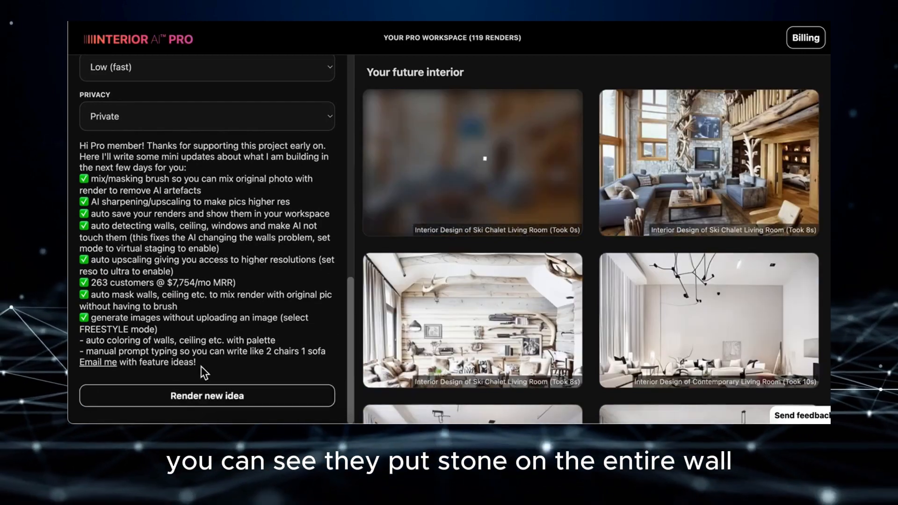
Render another Ski chalet idea, then view and close the stone-wall render.
click(207, 396)
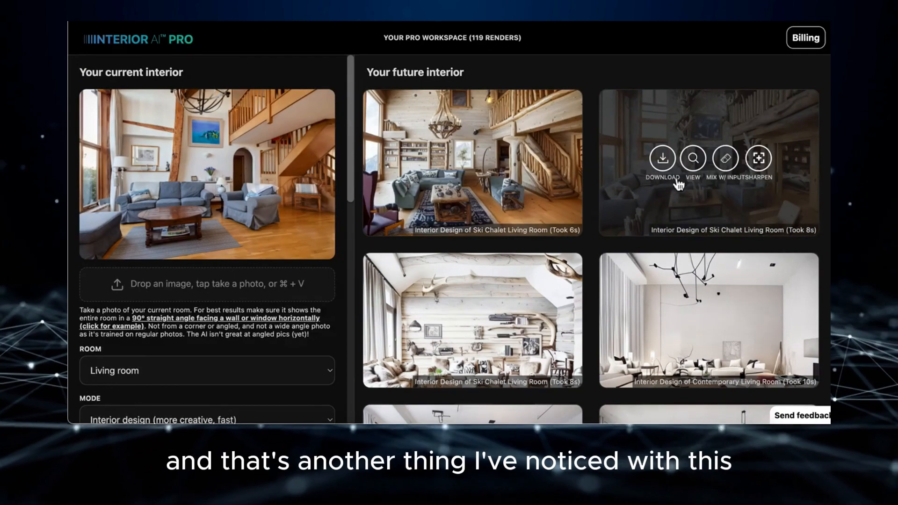
click(692, 159)
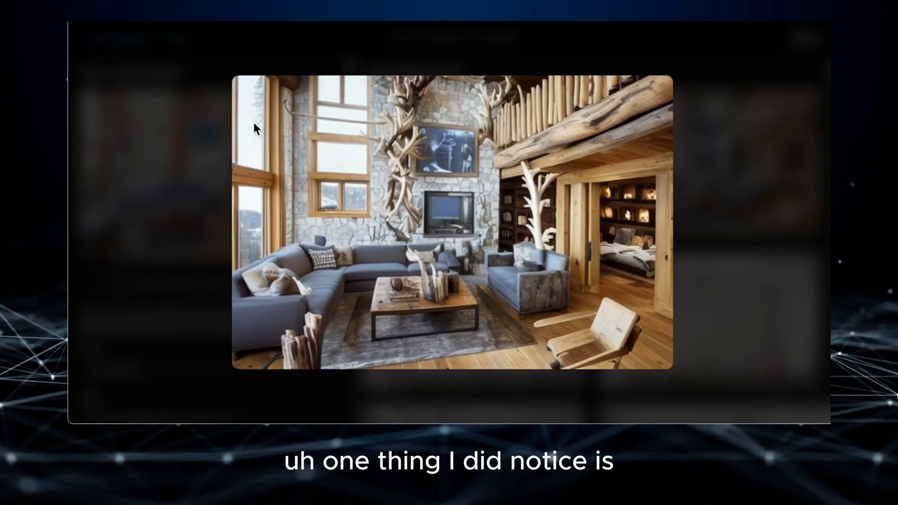
mouse_move(191, 142)
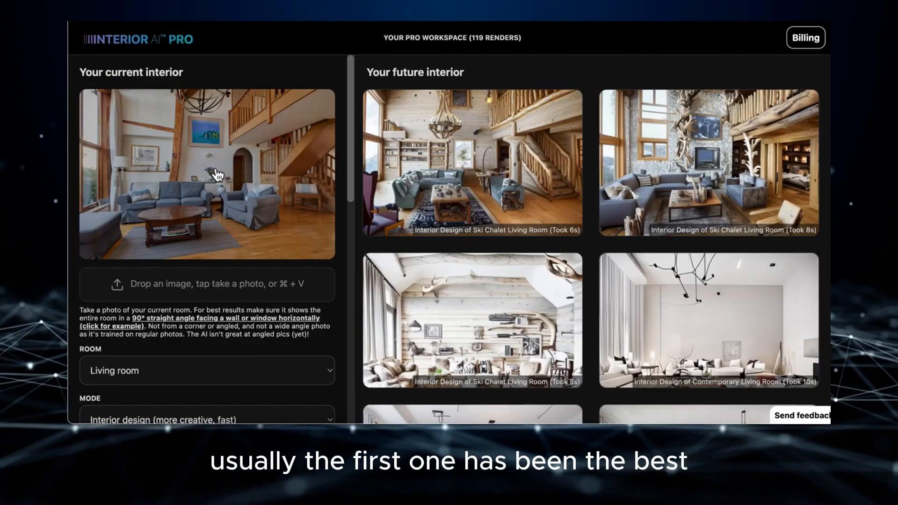
click(472, 163)
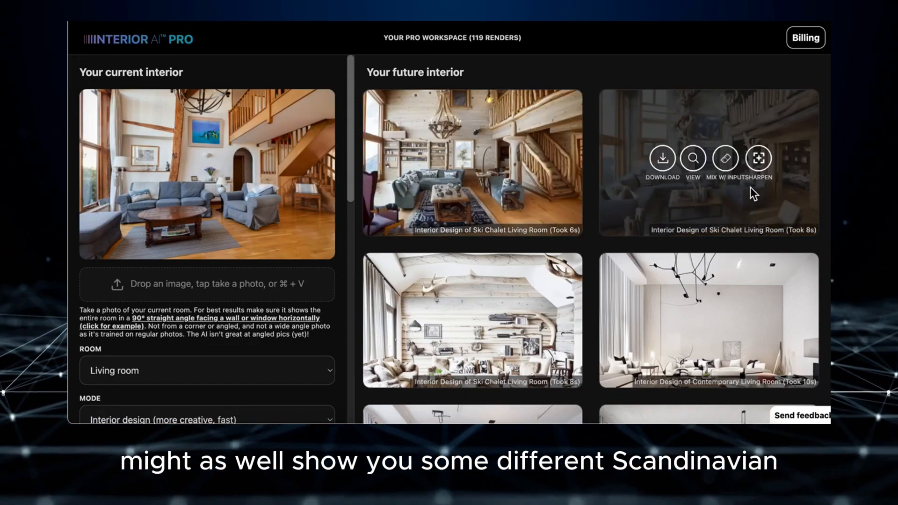
Scroll down to Style and choose Scandinavian.
scroll(down, 3)
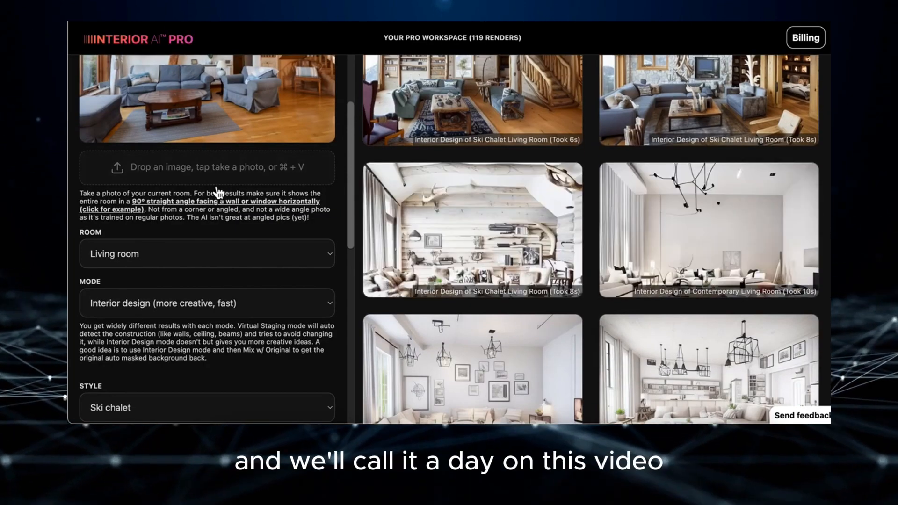
scroll(down, 3)
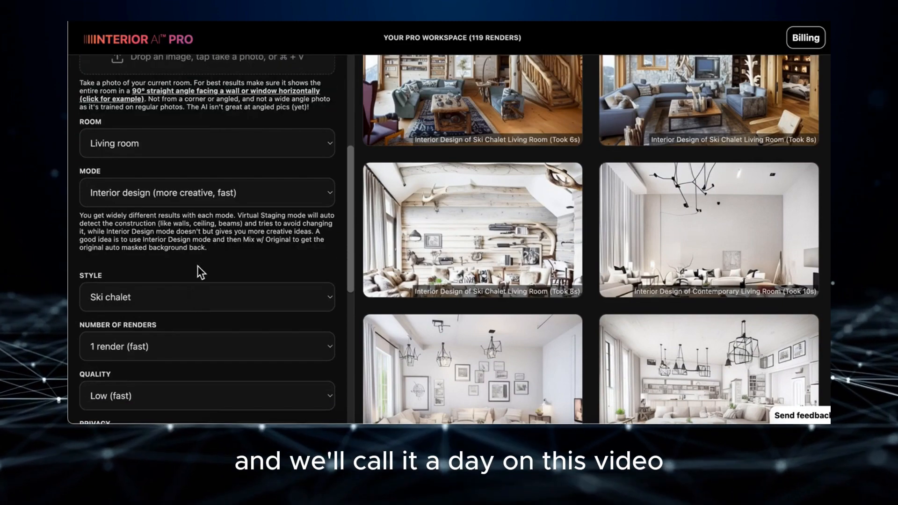
click(207, 297)
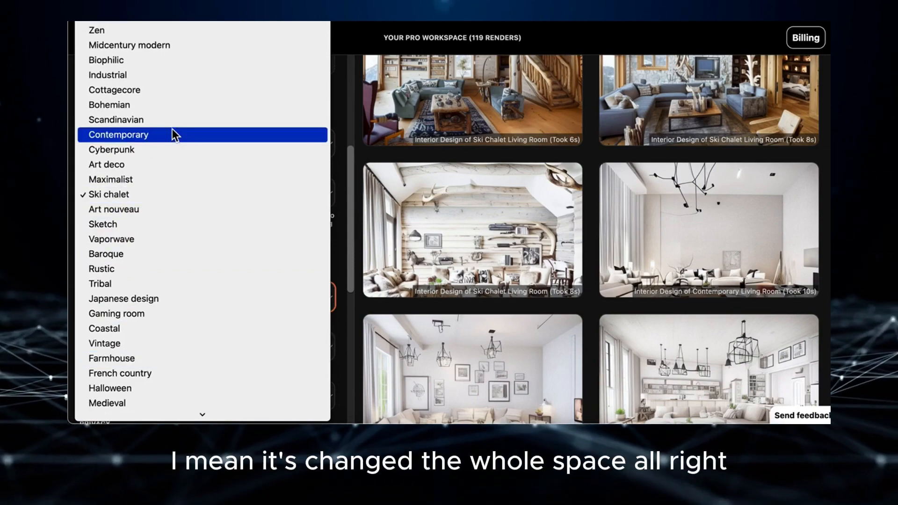
click(115, 120)
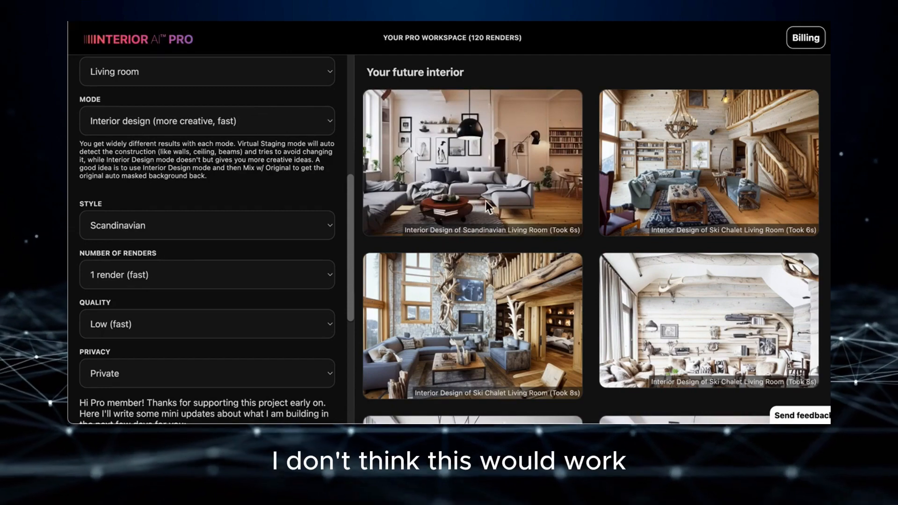
Open the Scandinavian living room render with framed art full size.
click(472, 163)
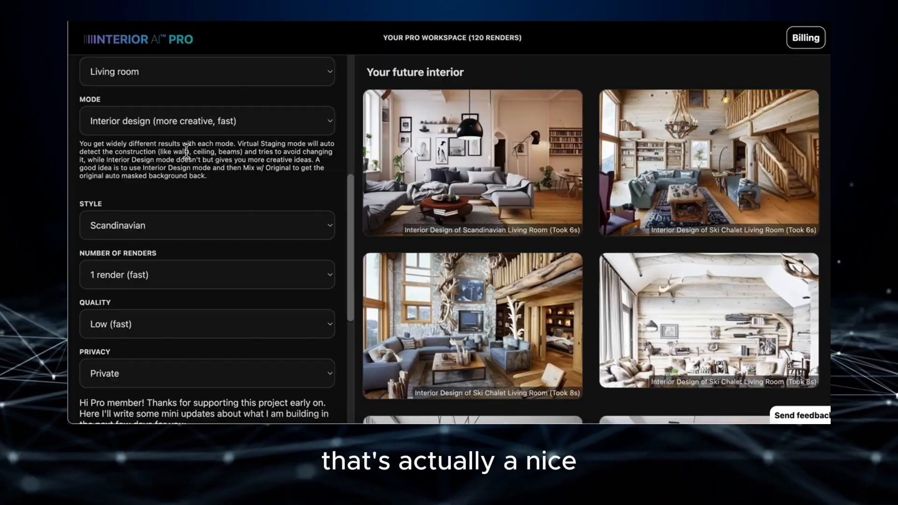
mouse_move(473, 164)
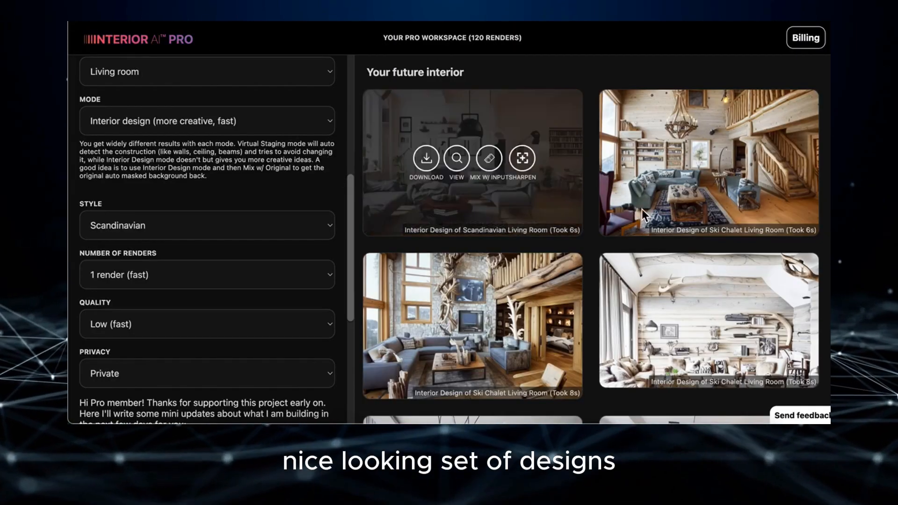
mouse_move(274, 192)
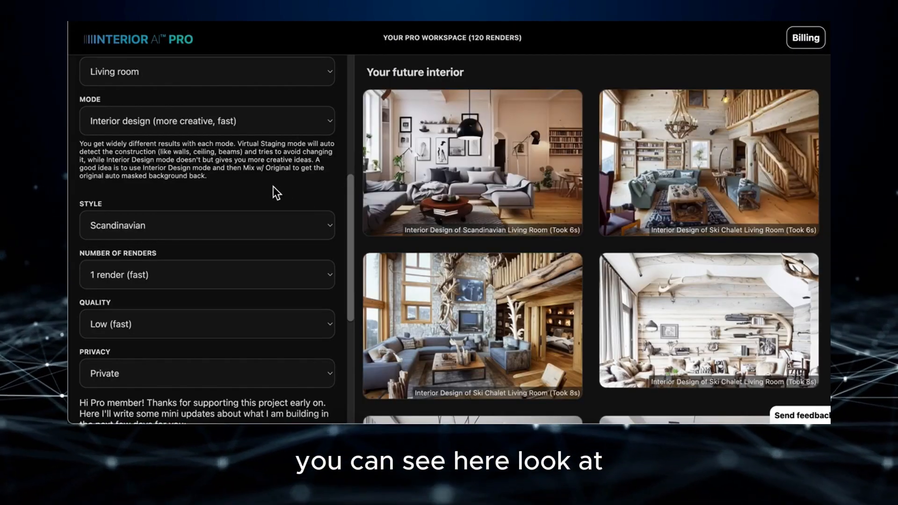
mouse_move(636, 189)
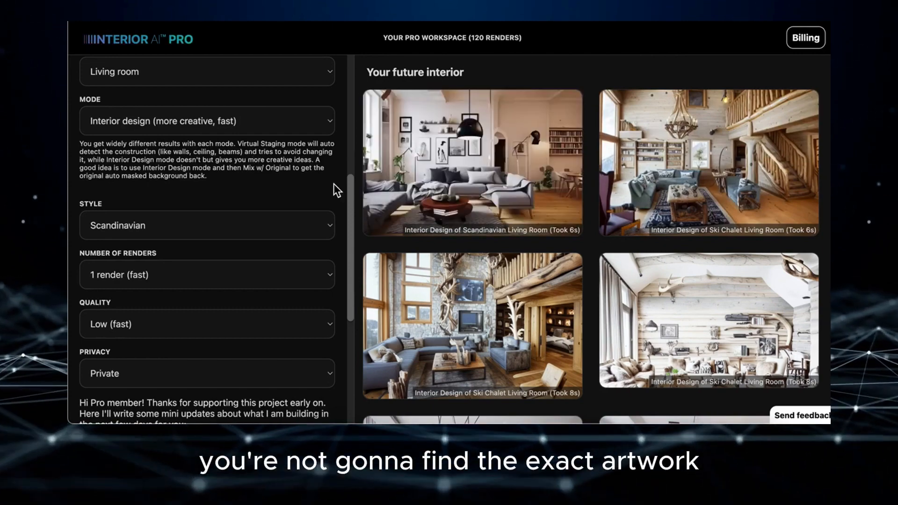
mouse_move(518, 105)
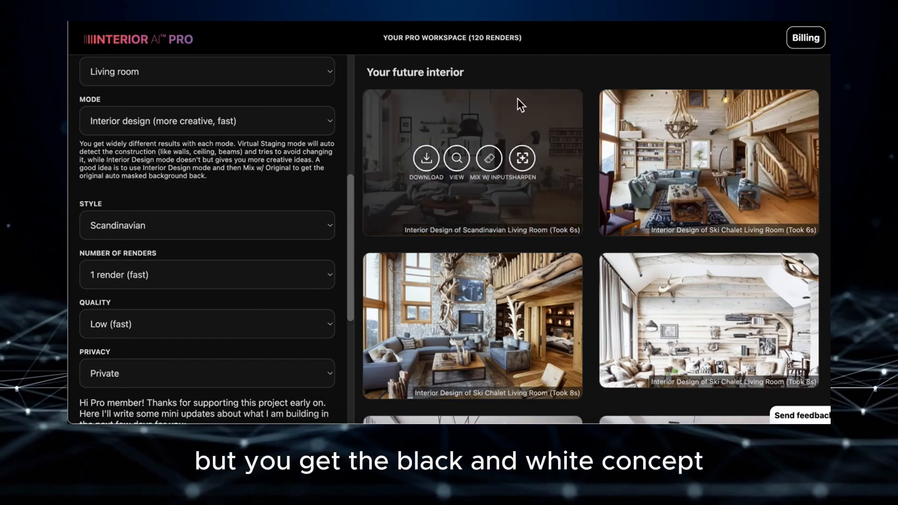
mouse_move(237, 145)
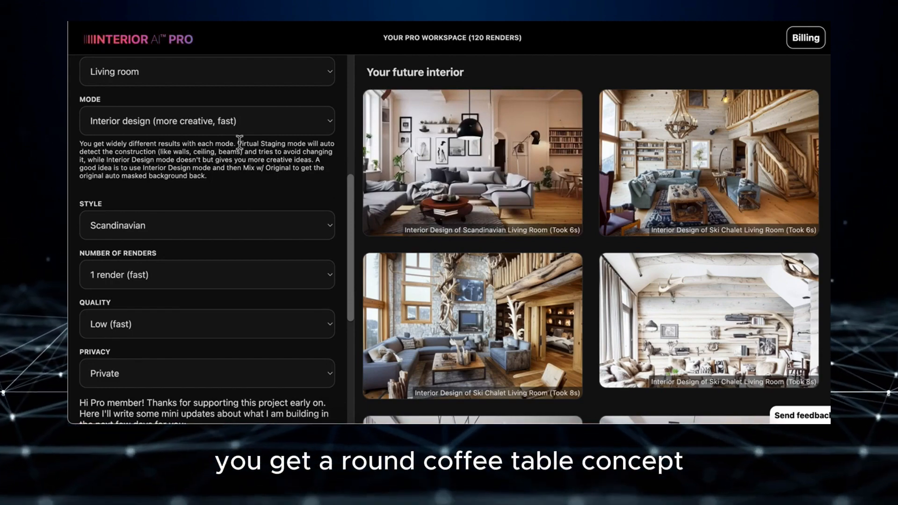
click(472, 163)
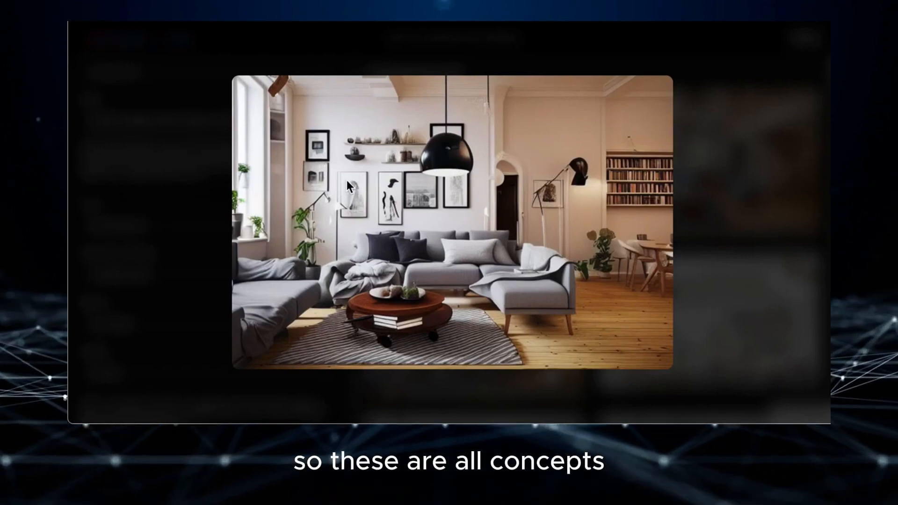
mouse_move(659, 175)
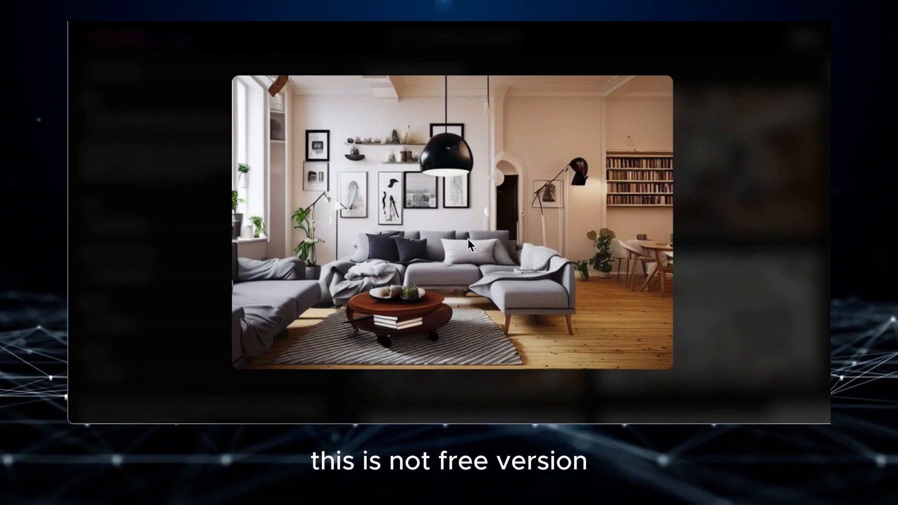
mouse_move(309, 171)
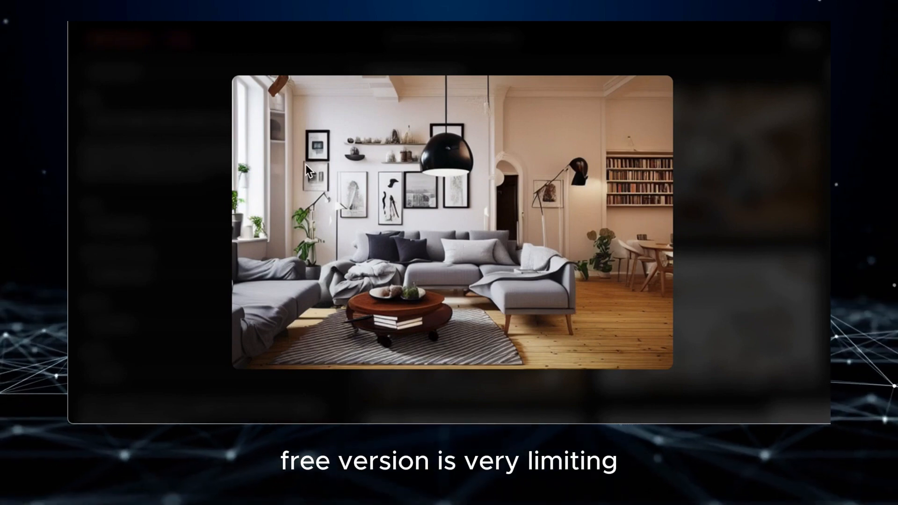
mouse_move(240, 146)
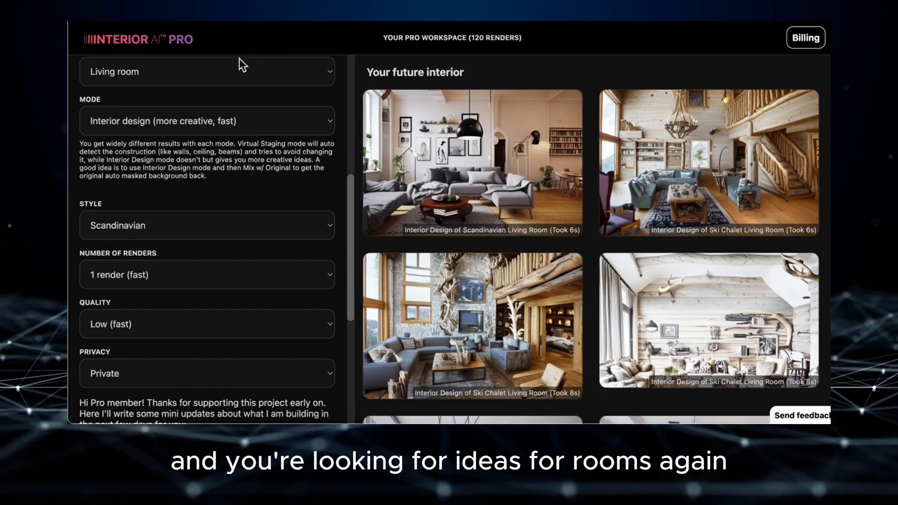
mouse_move(237, 90)
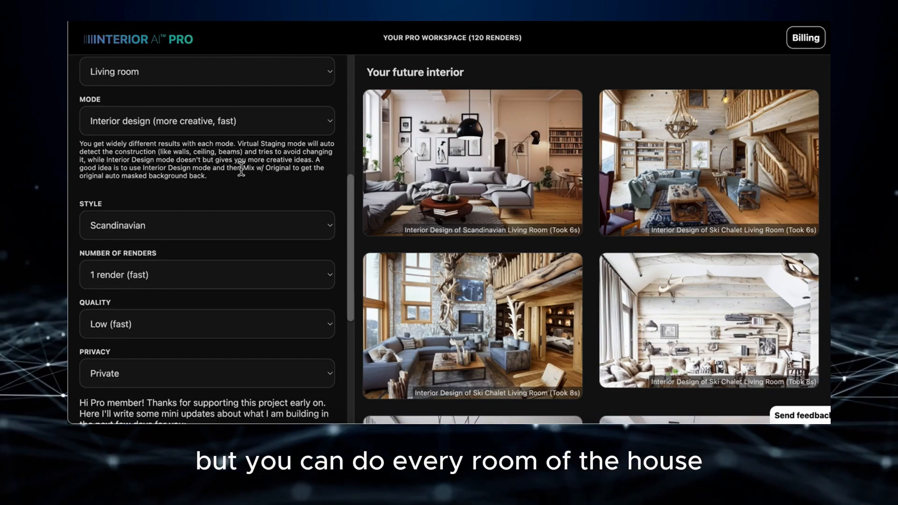
scroll(up, 3)
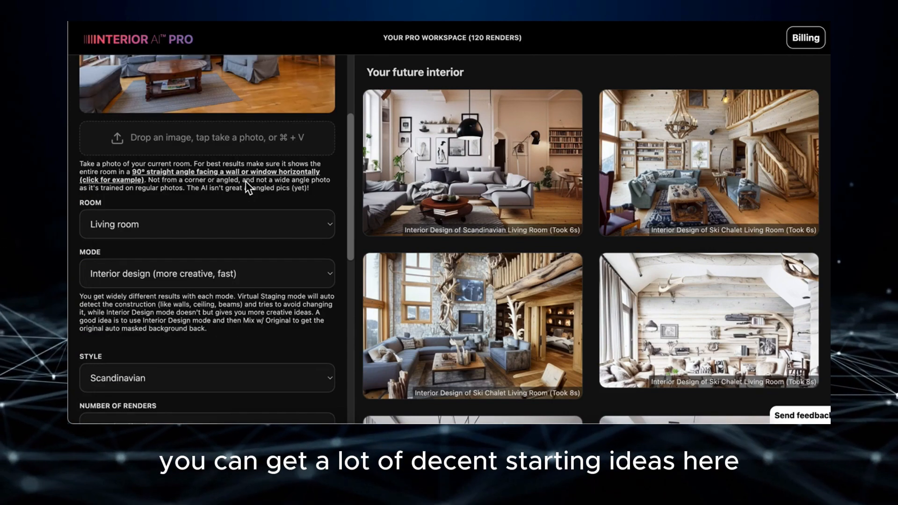
click(206, 224)
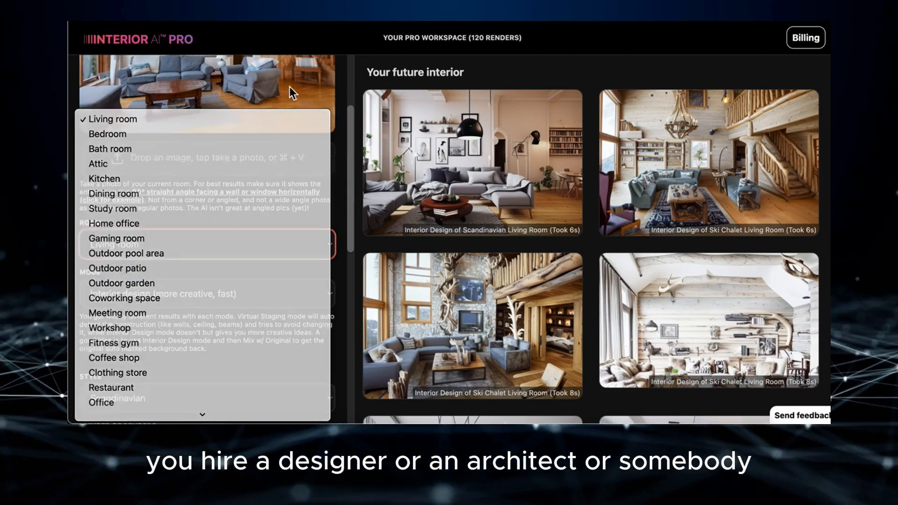
click(113, 119)
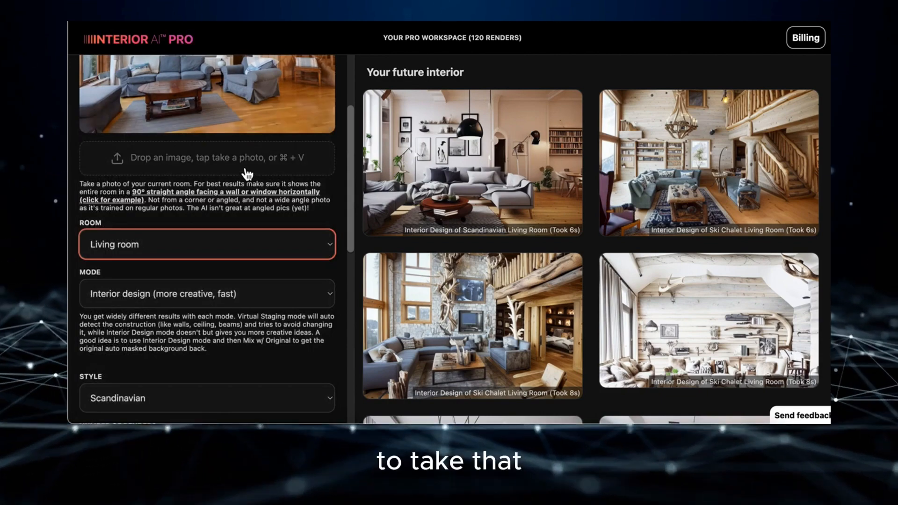